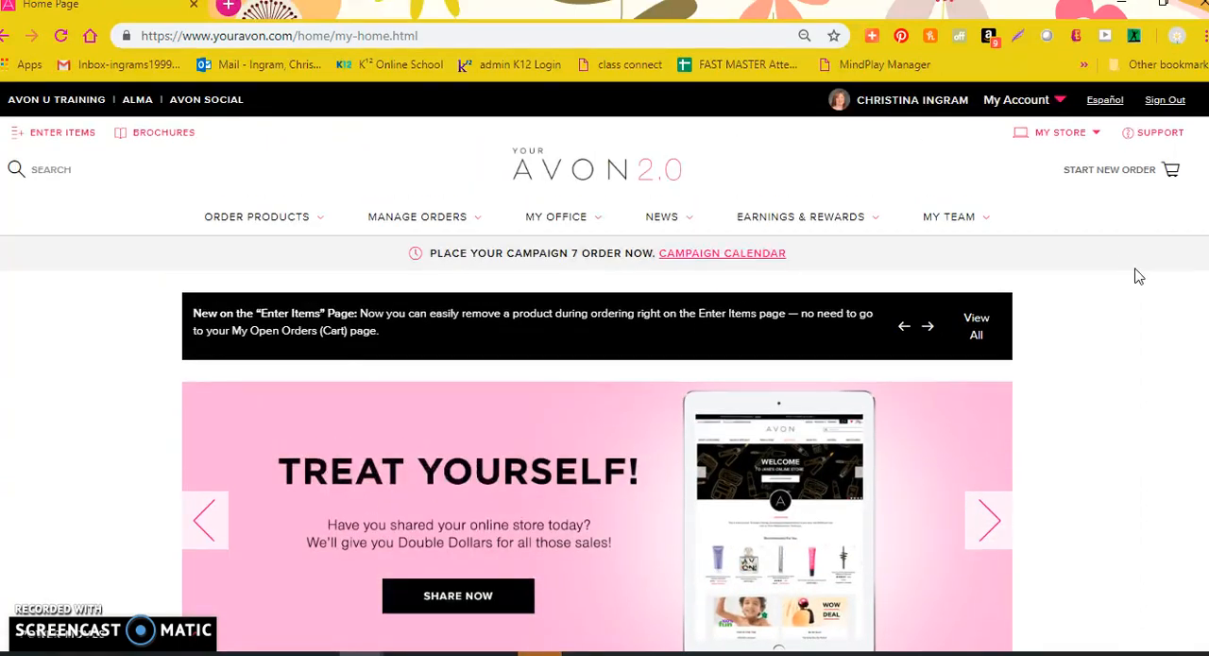
Step: Enter the Web Office from the My Office menu on the YourAvon.com home page
scroll("down", 3)
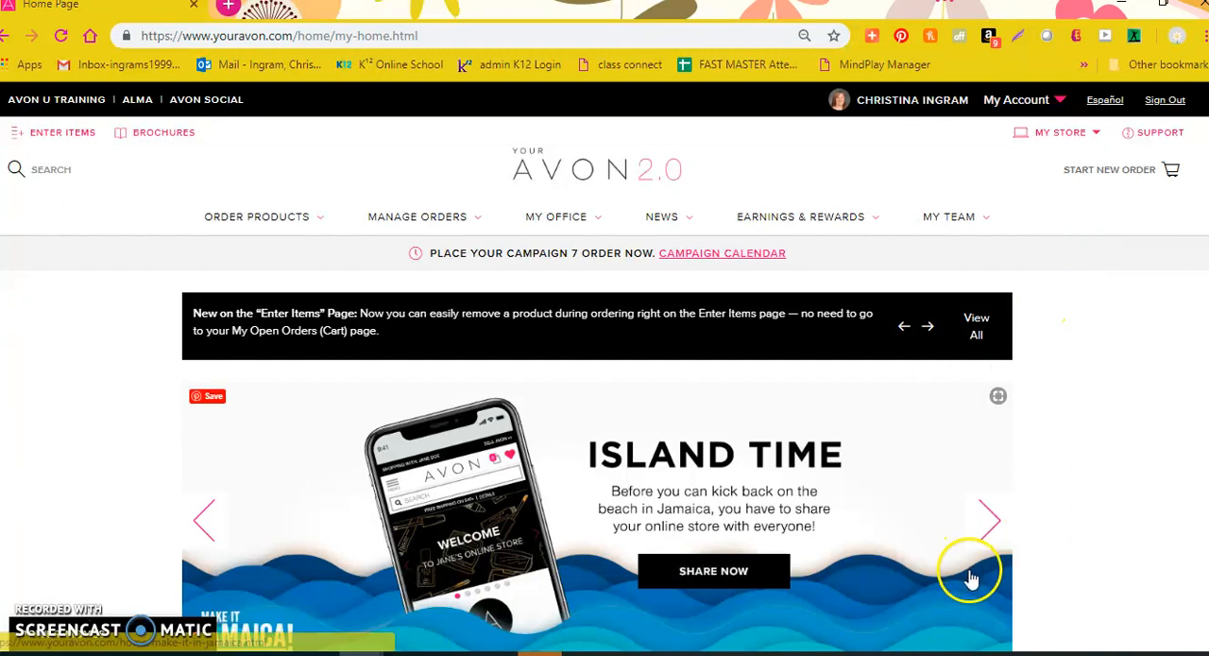
mouse_move(960, 597)
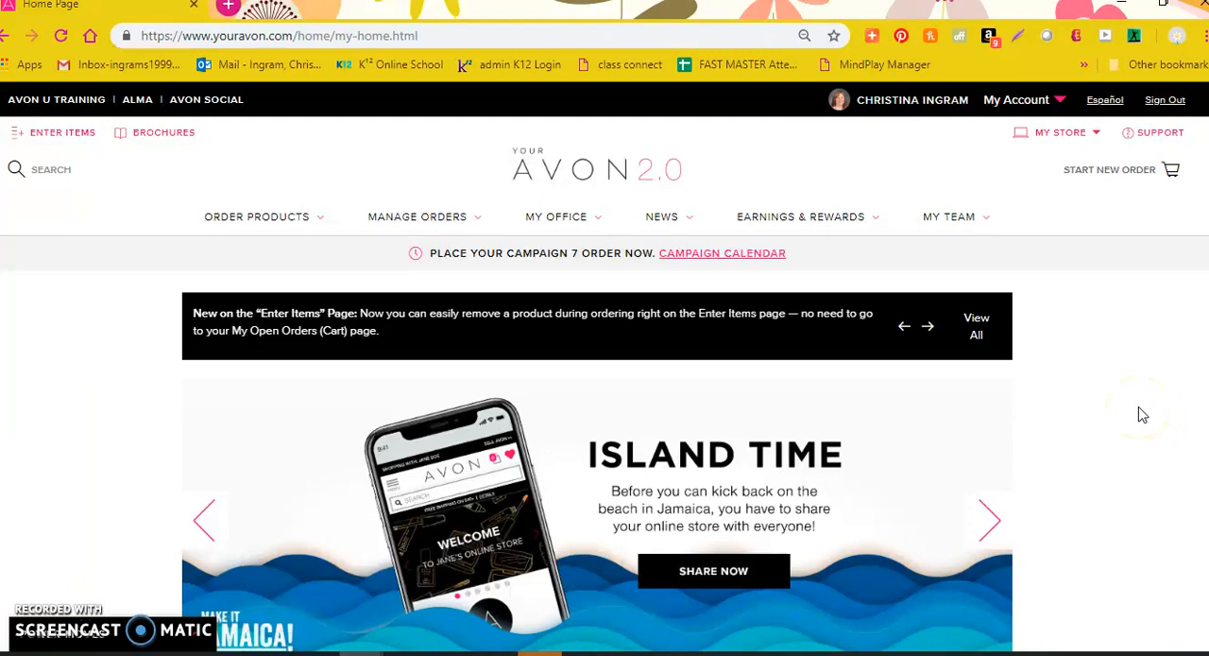
mouse_move(1134, 347)
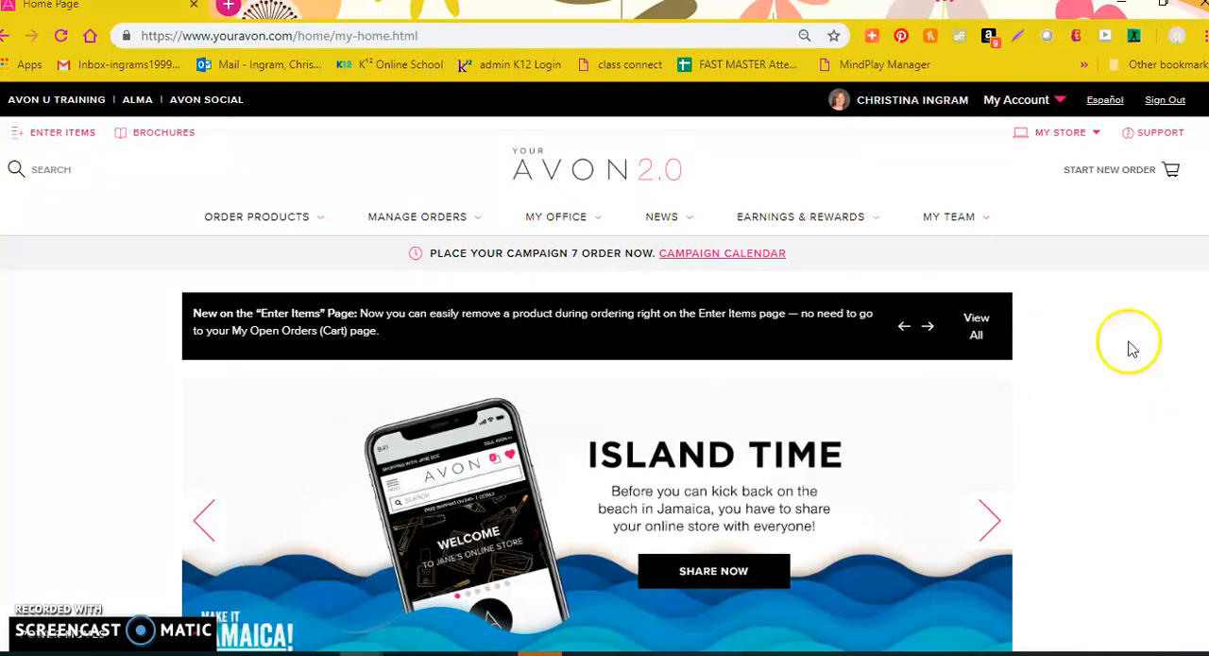
mouse_move(1155, 354)
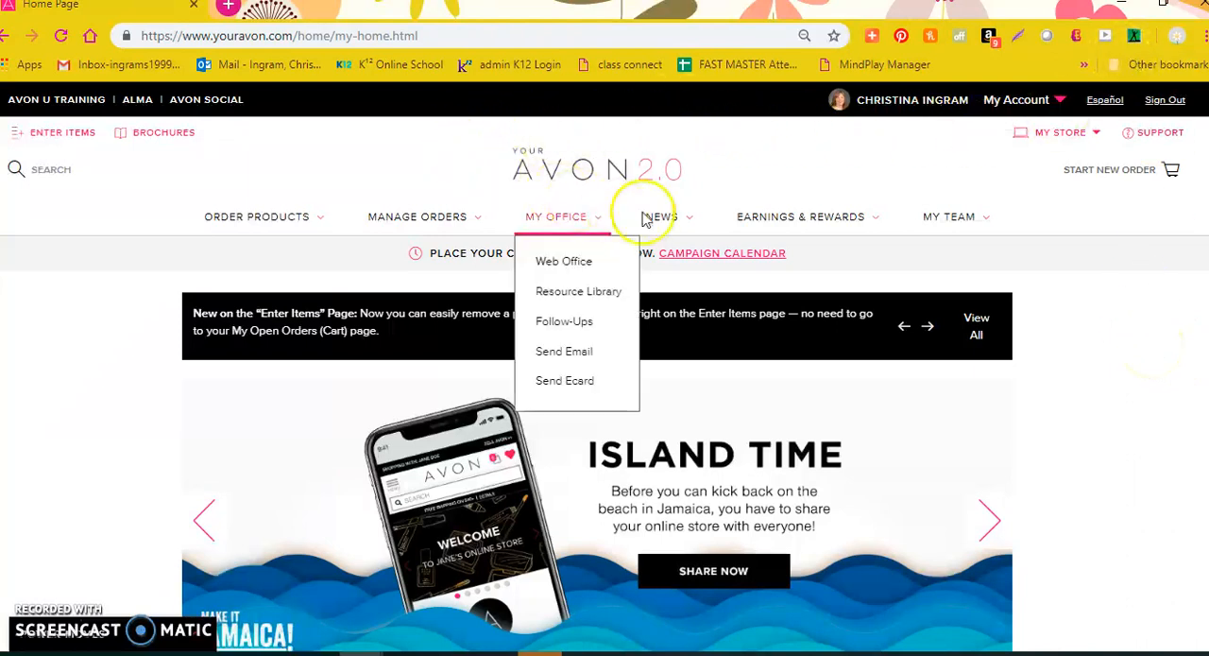
mouse_move(555, 185)
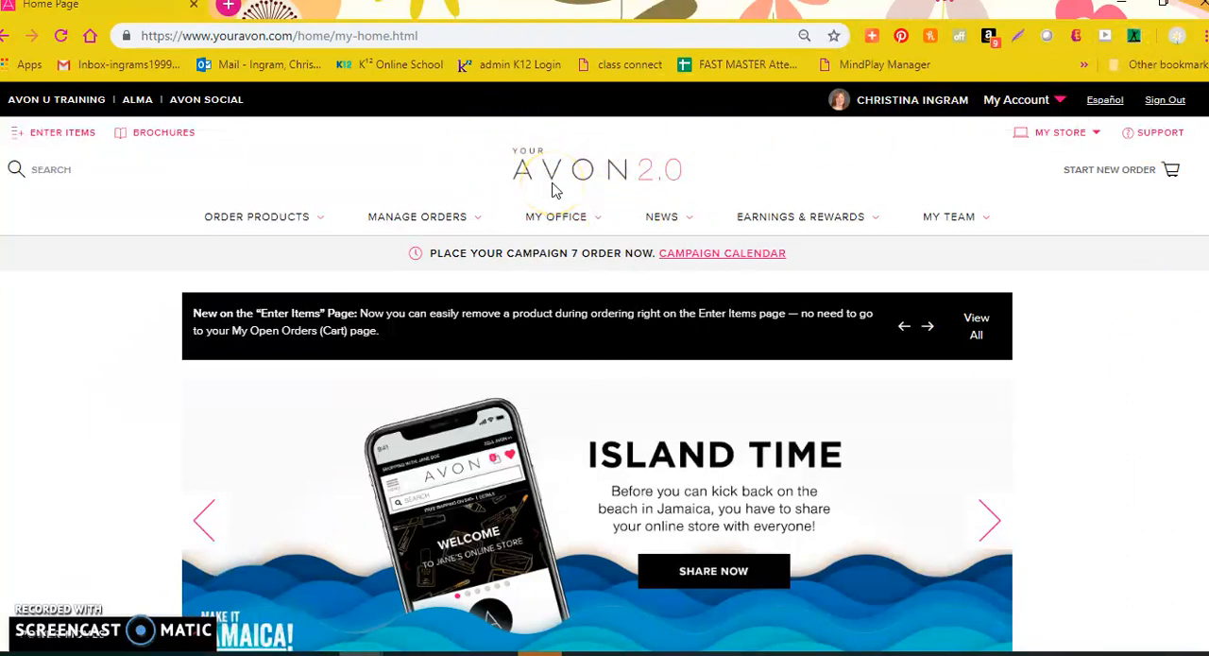
left_click(556, 216)
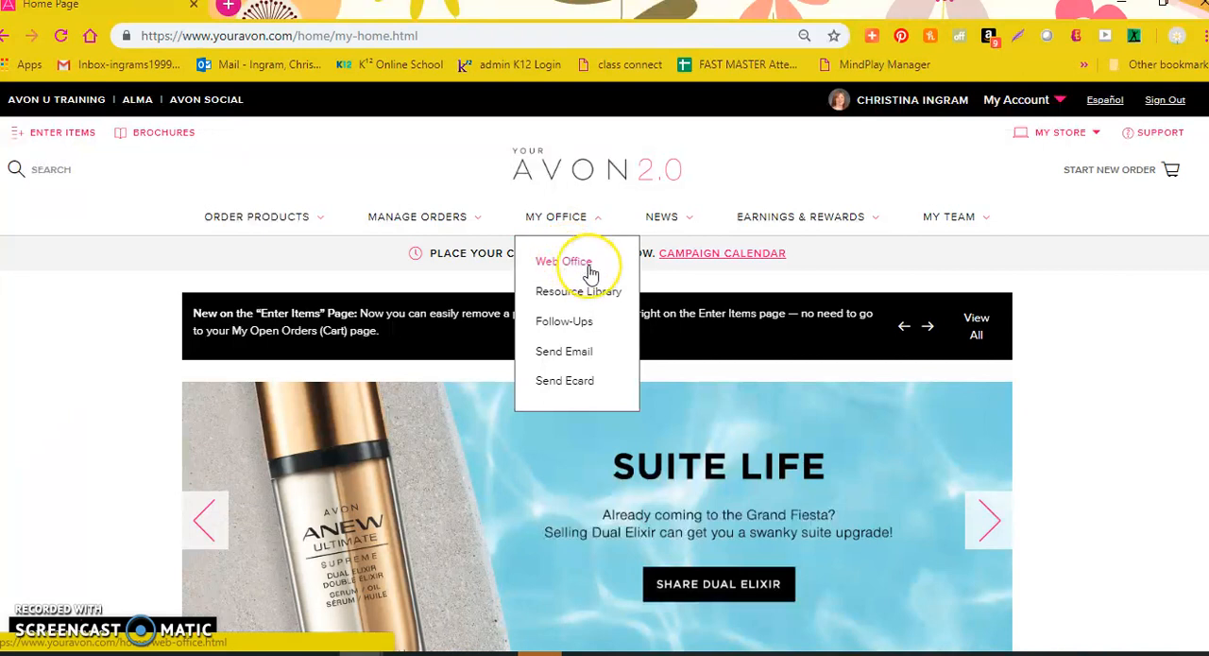
left_click(563, 260)
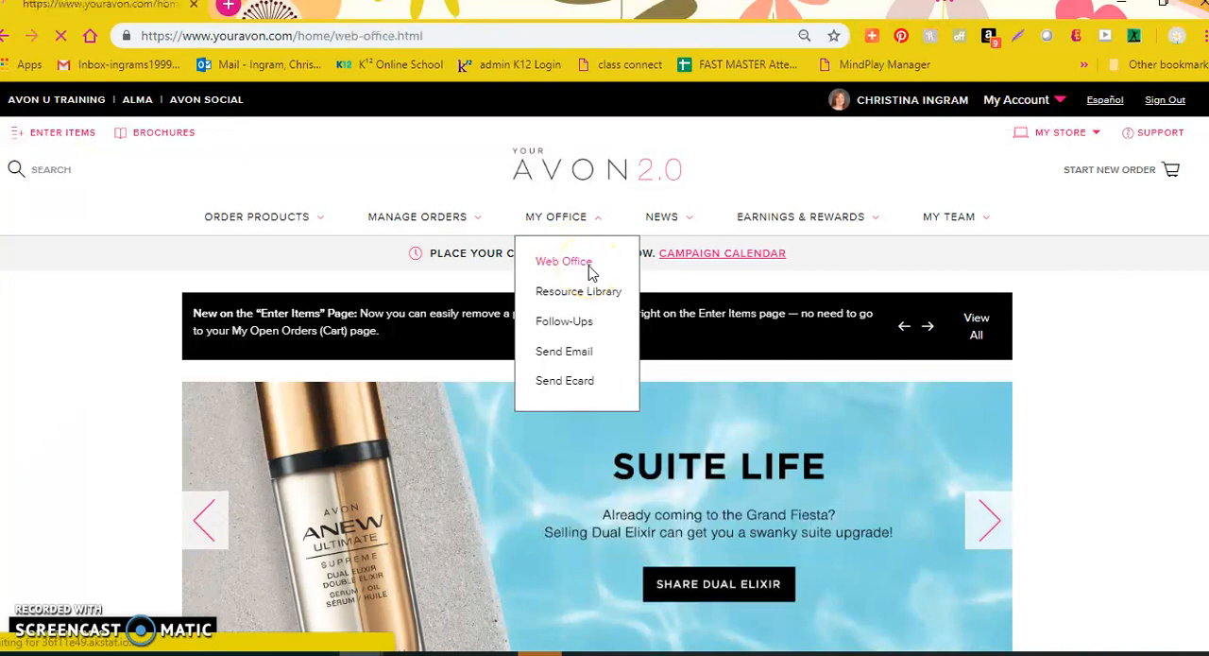
left_click(563, 261)
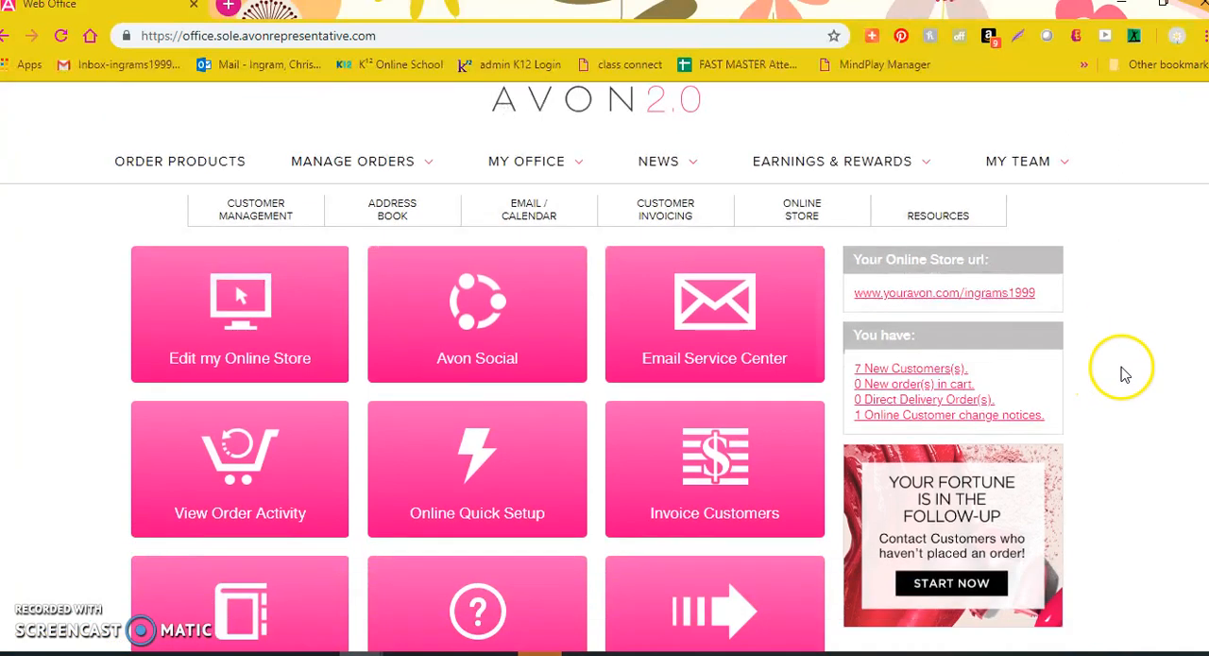
Step: Reach the Customer Management links and go into Customer History
scroll("down", 3)
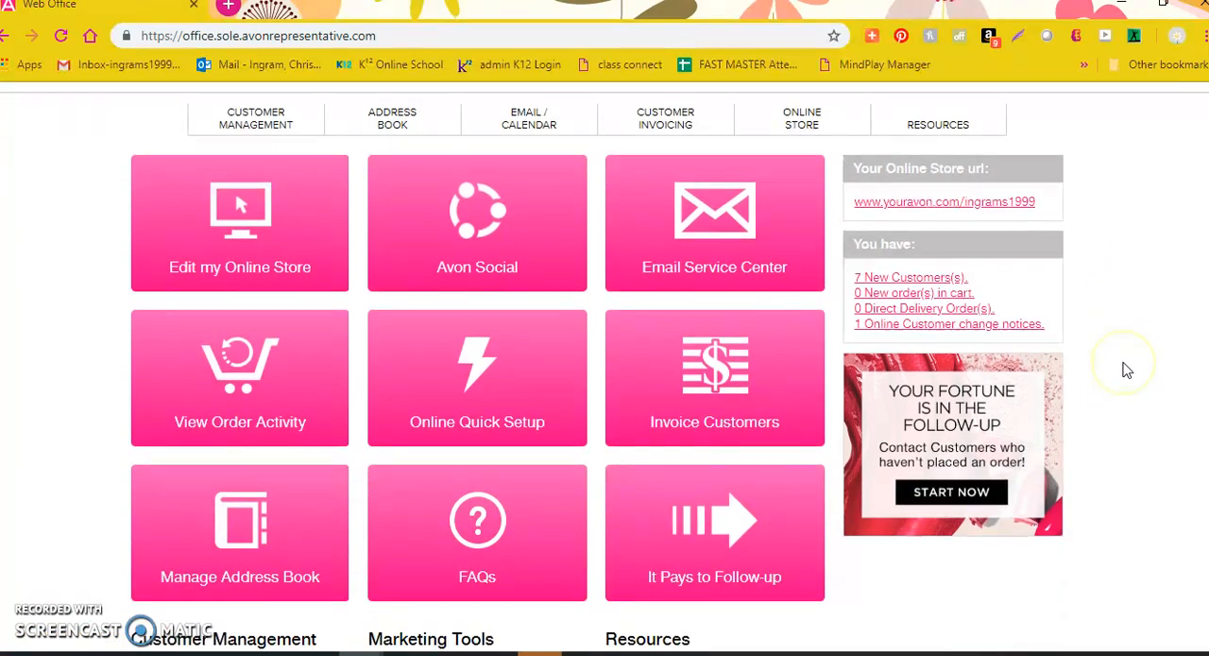
mouse_move(1134, 359)
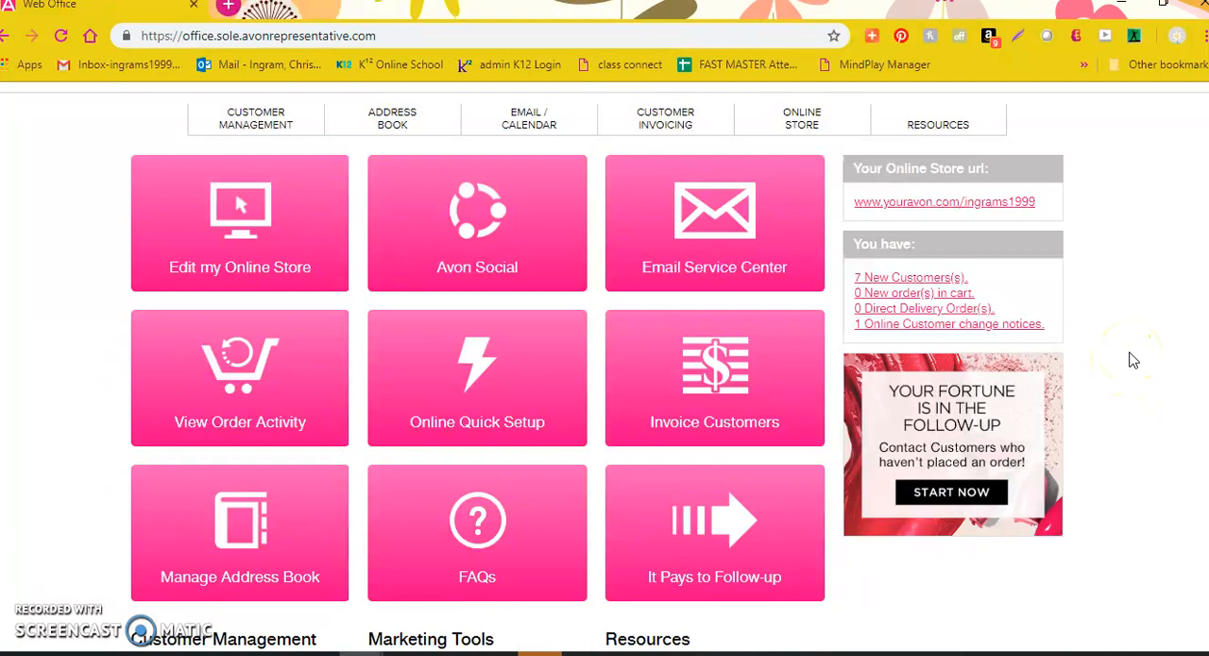
scroll("down", 3)
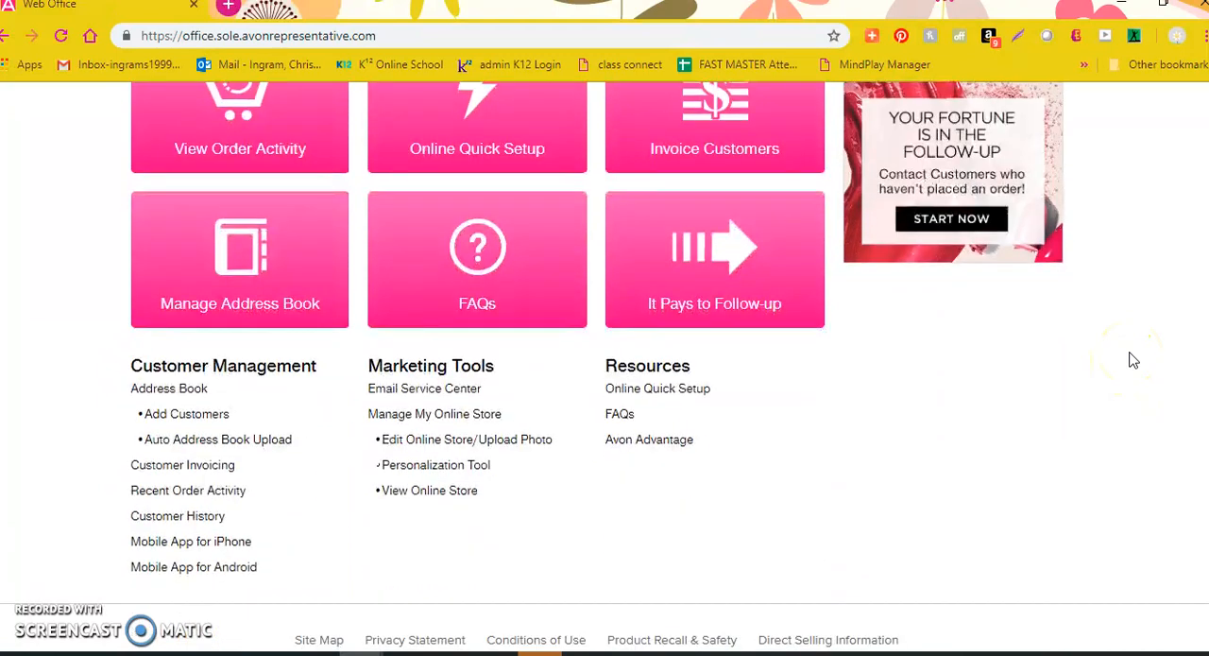
scroll("down", 3)
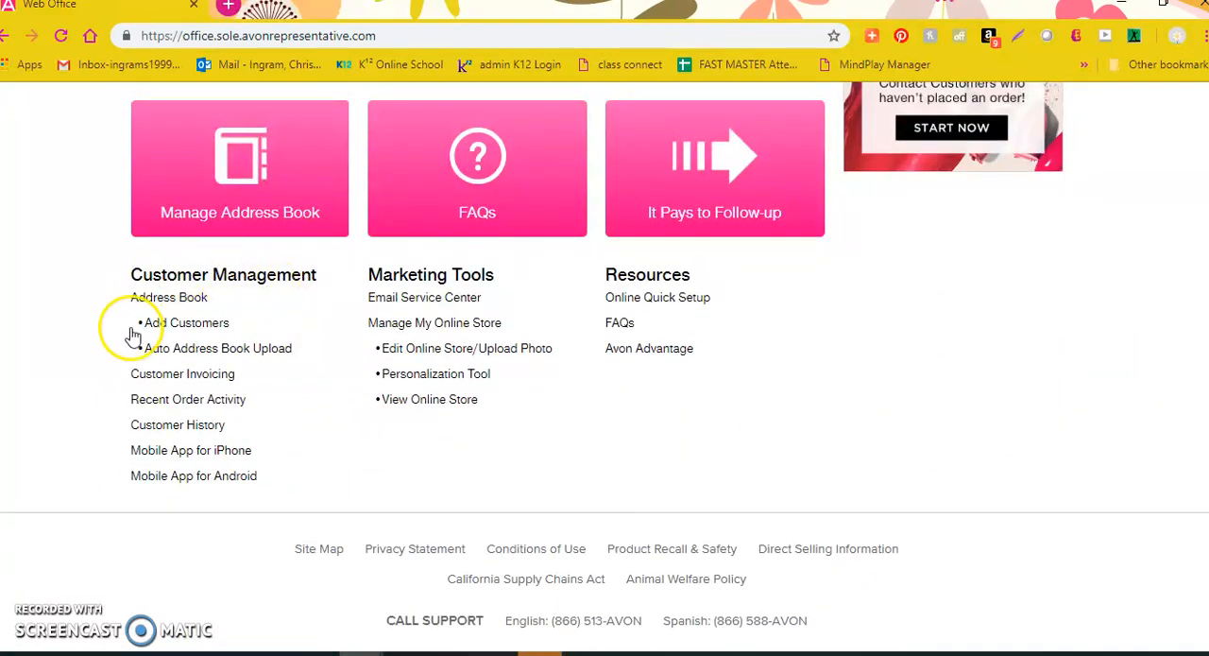
mouse_move(141, 423)
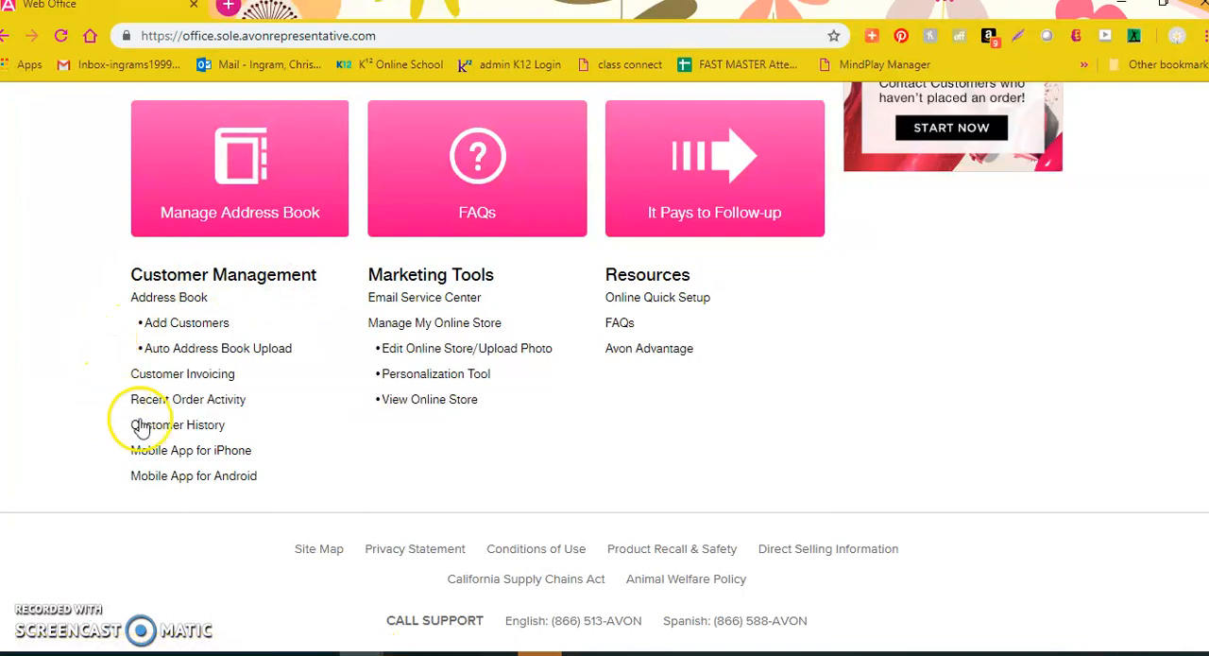
mouse_move(178, 423)
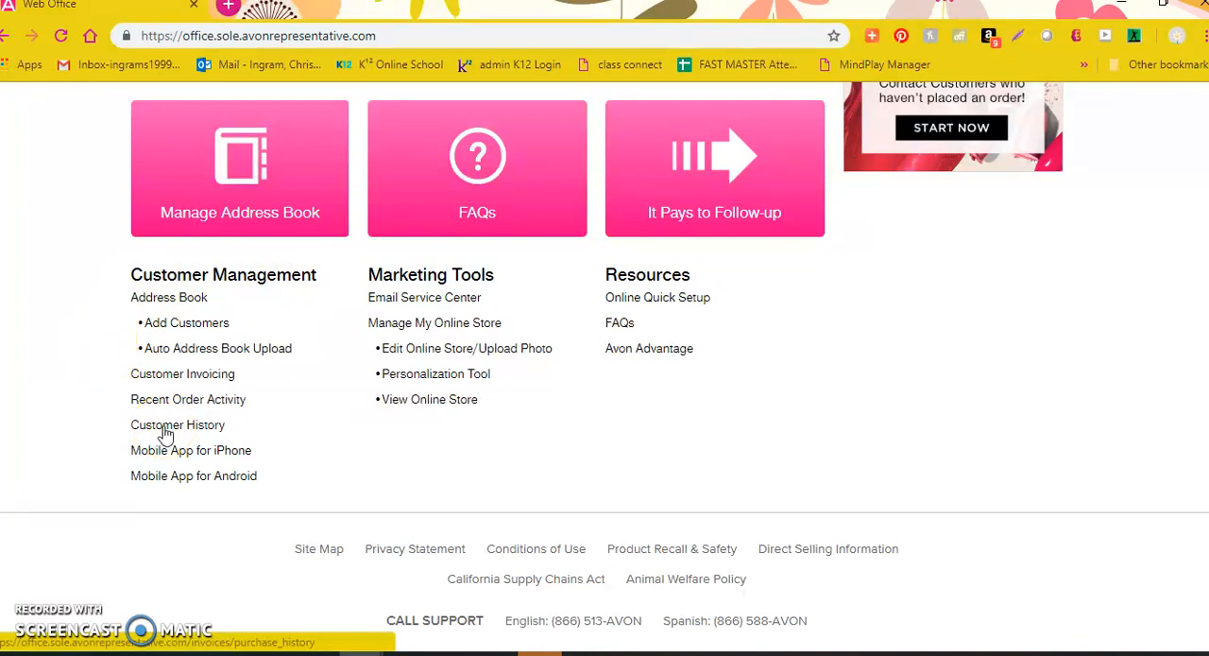
left_click(178, 423)
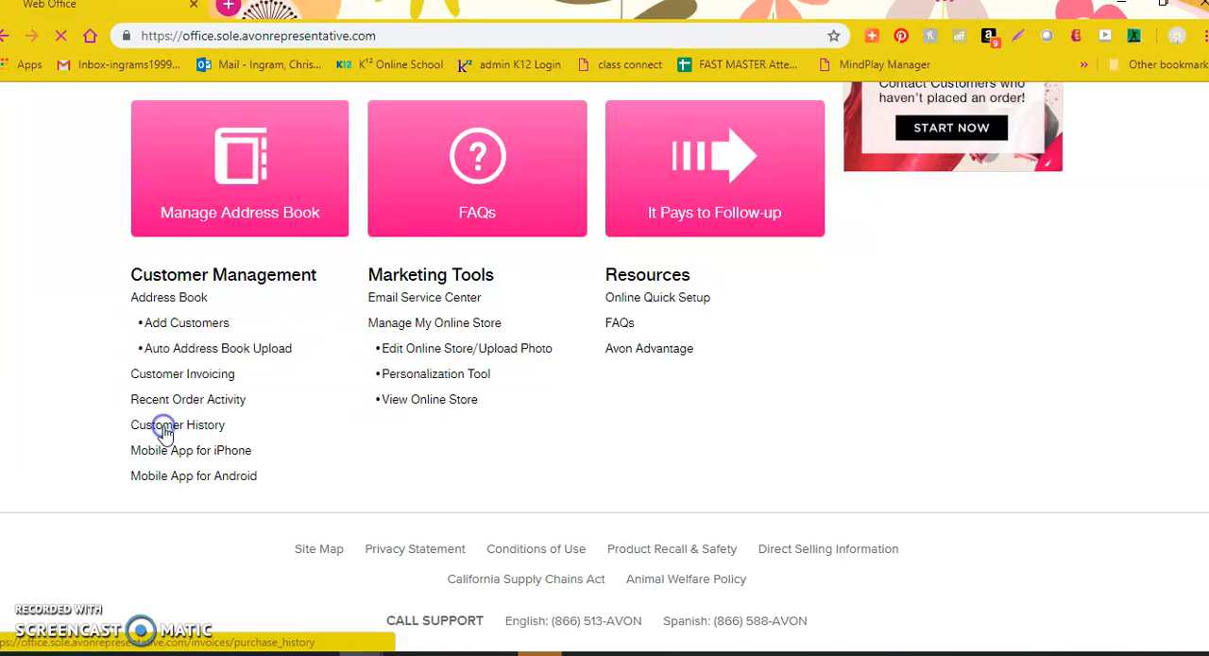
Step: Load View Customer History and review the 9-campaign purchase table of products and prices
left_click(177, 423)
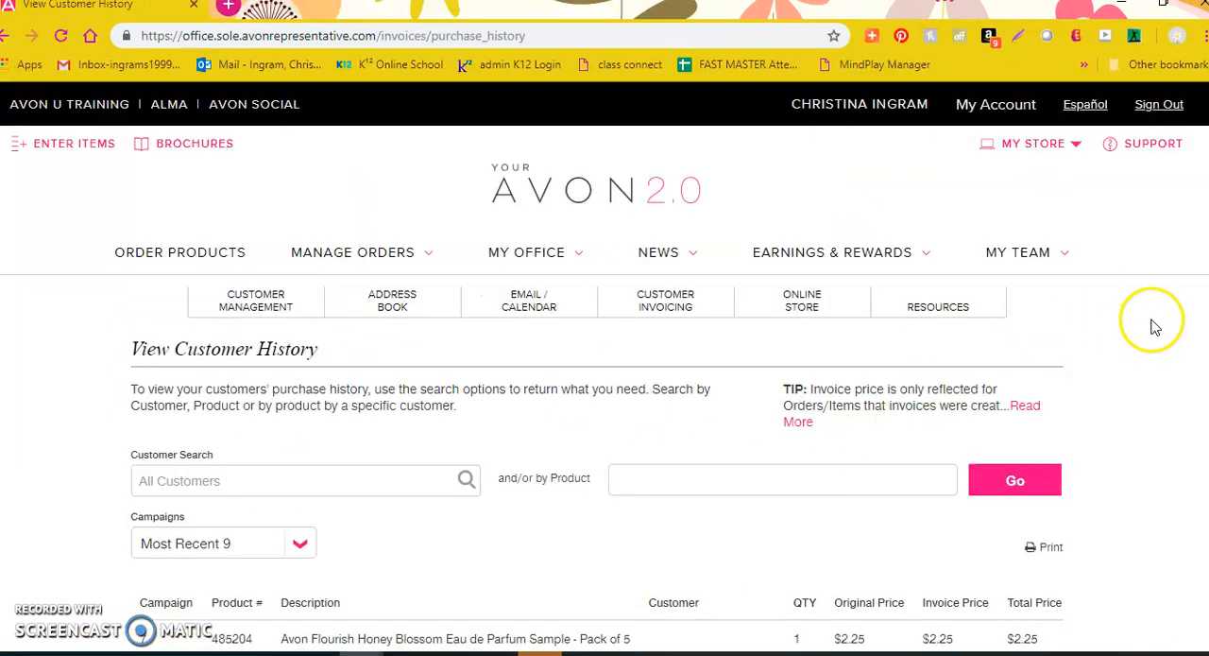
scroll("down", 3)
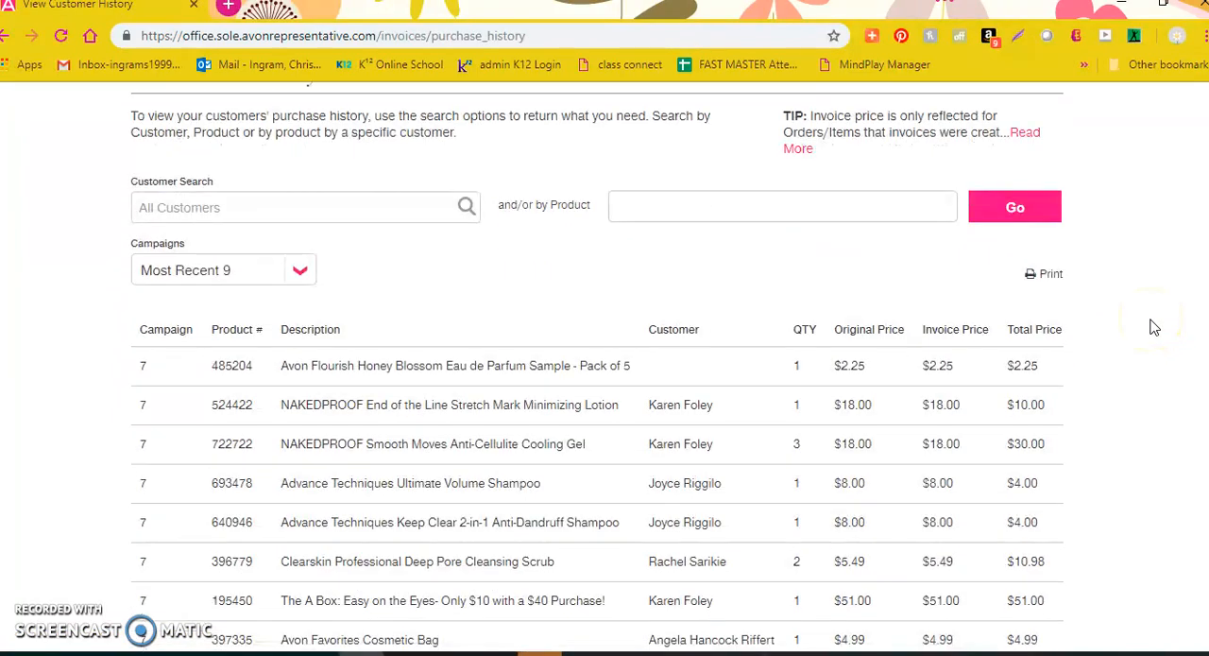
scroll("down", 3)
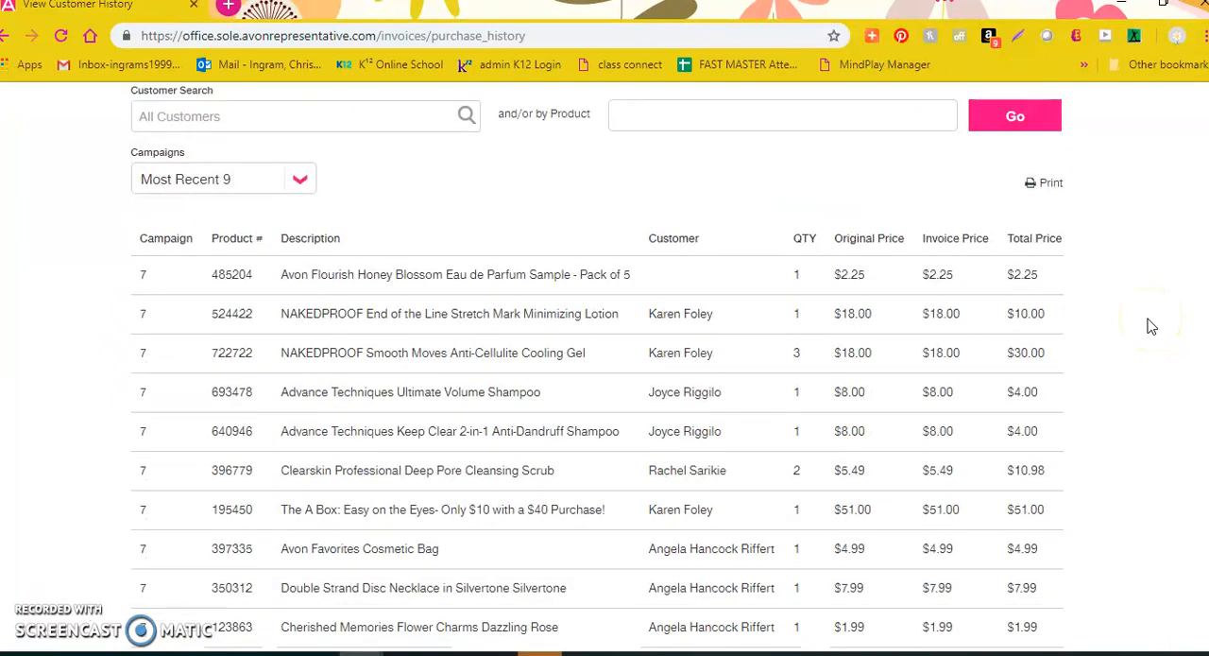
mouse_move(491, 189)
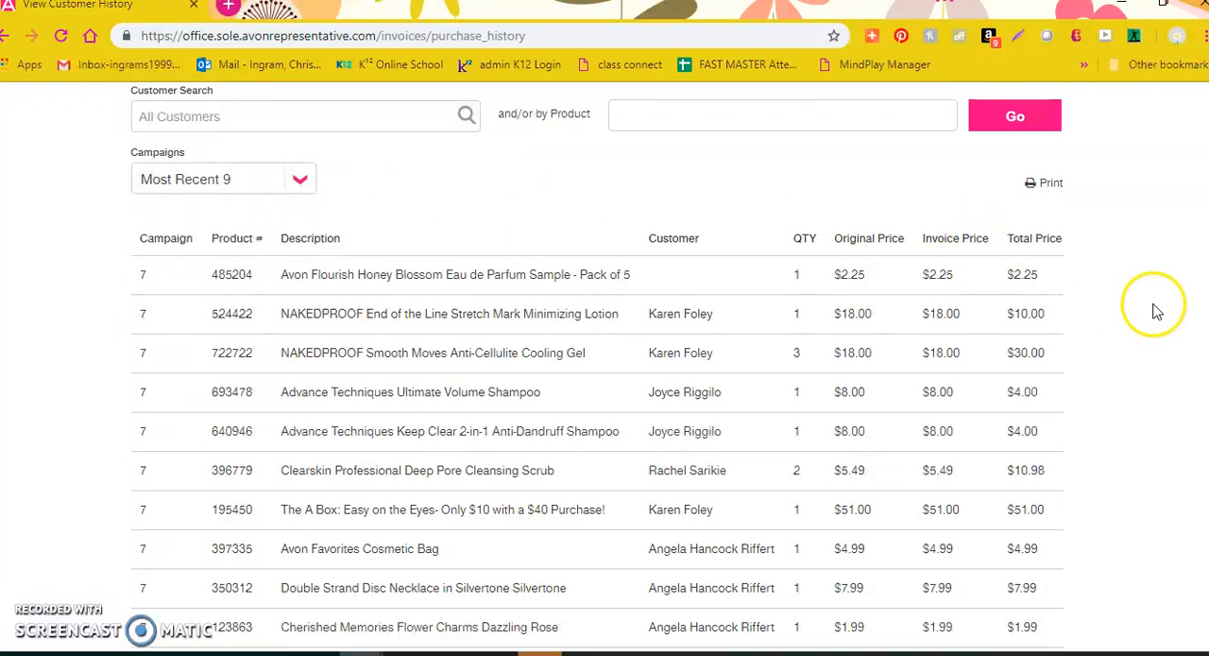
scroll("down", 3)
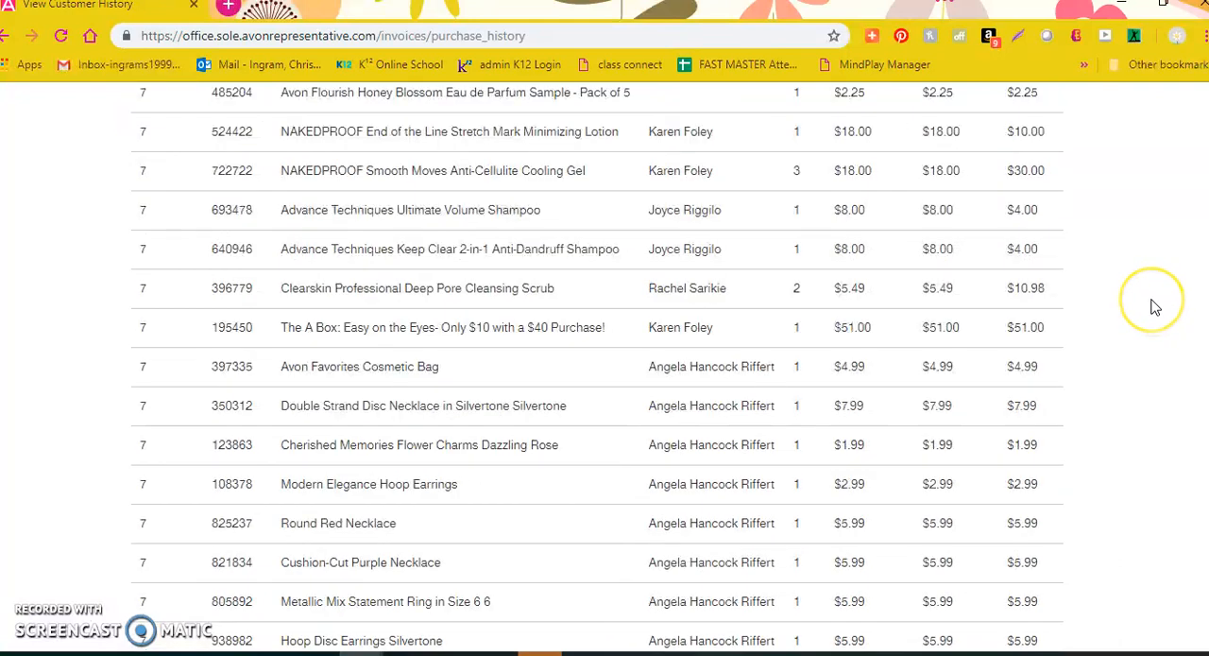
mouse_move(1156, 302)
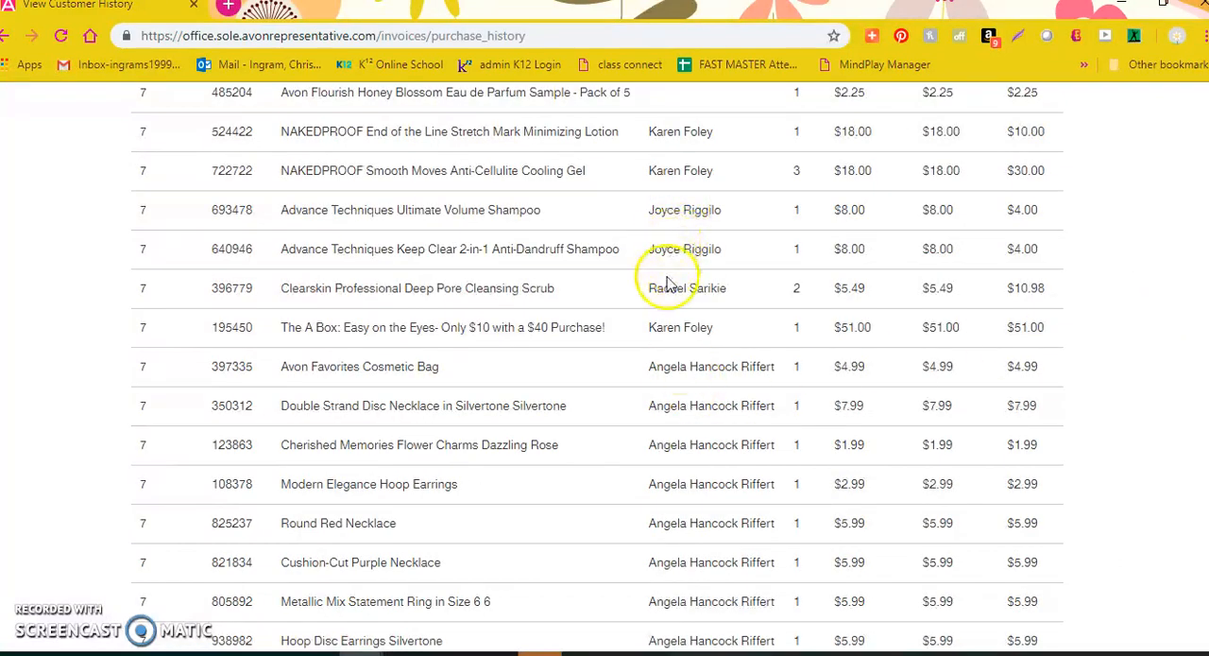
scroll("down", 3)
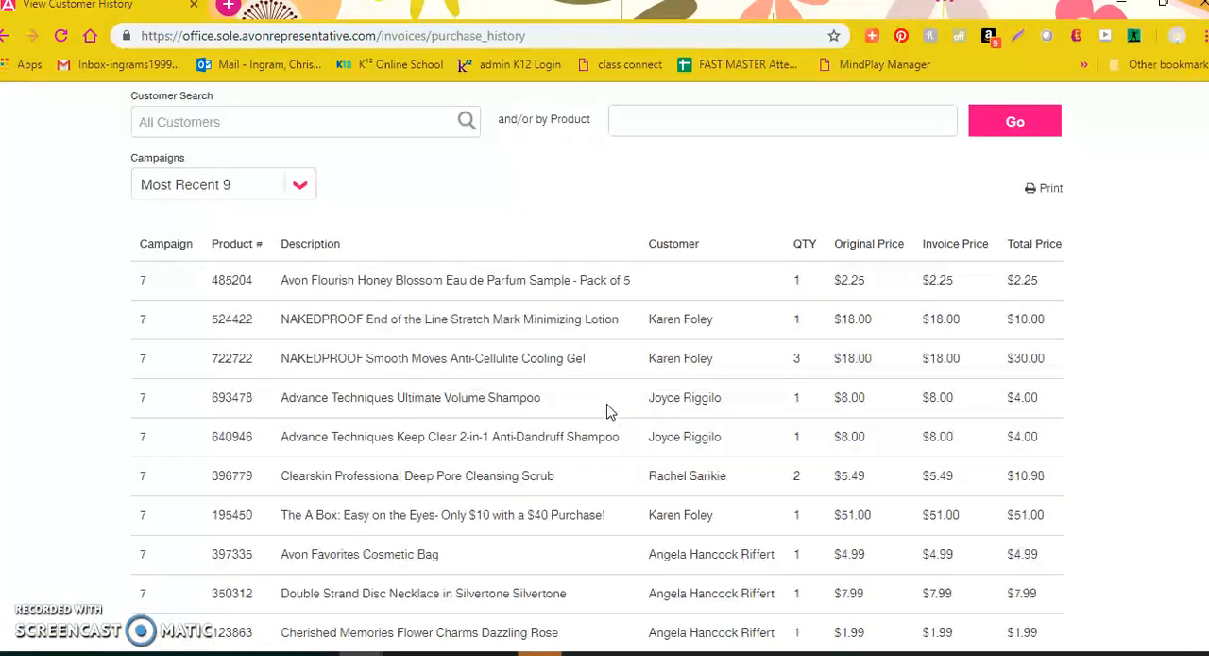
left_click(304, 208)
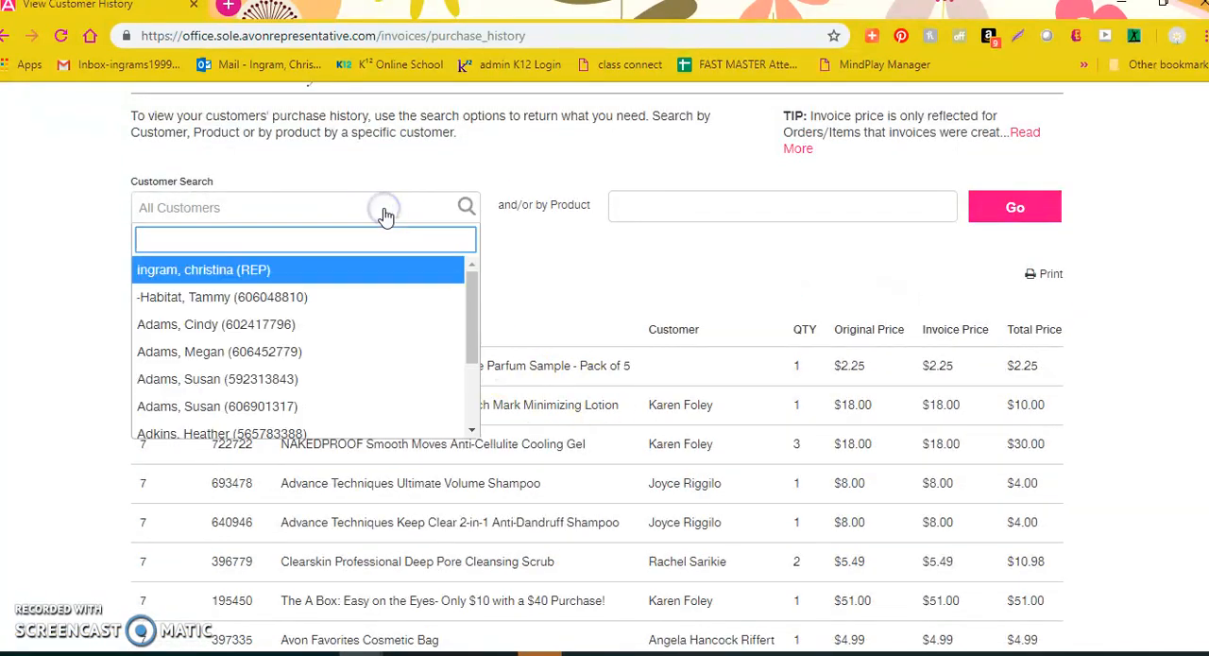
type("dana")
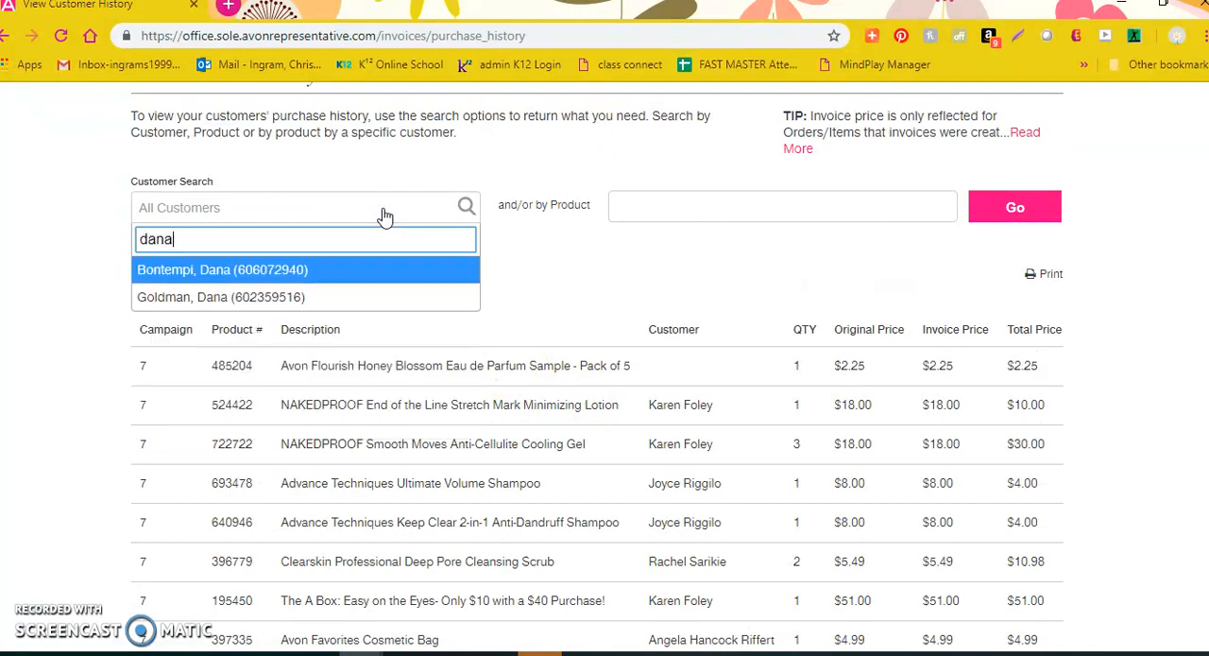
left_click(223, 269)
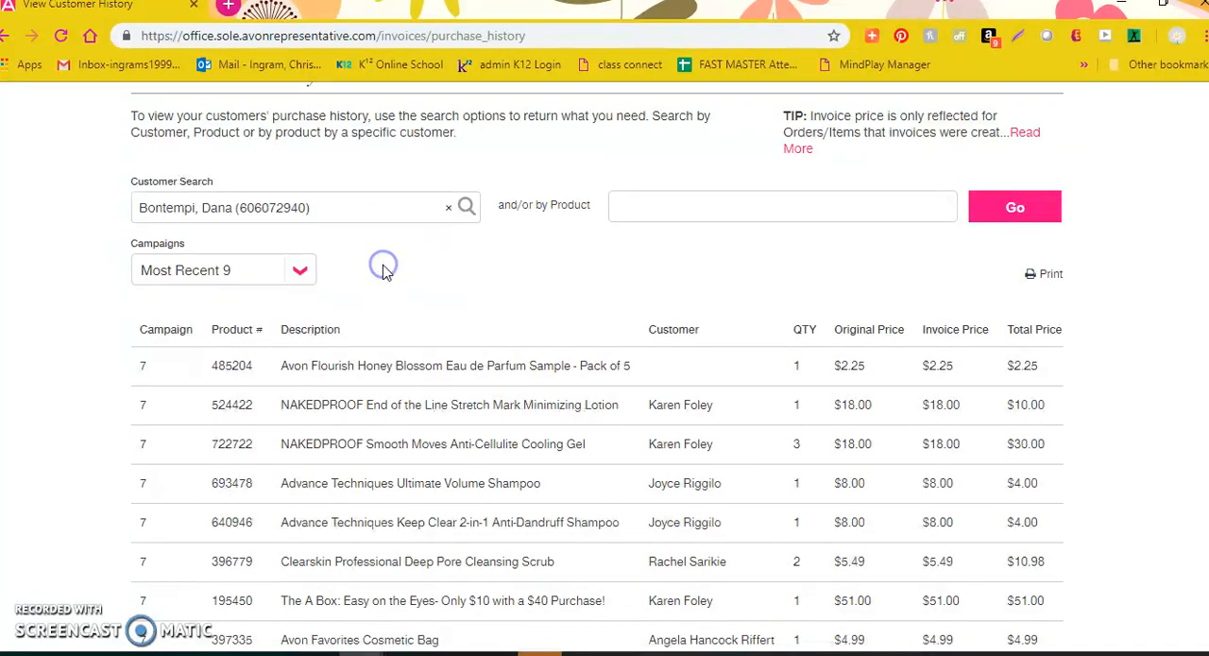
left_click(1015, 206)
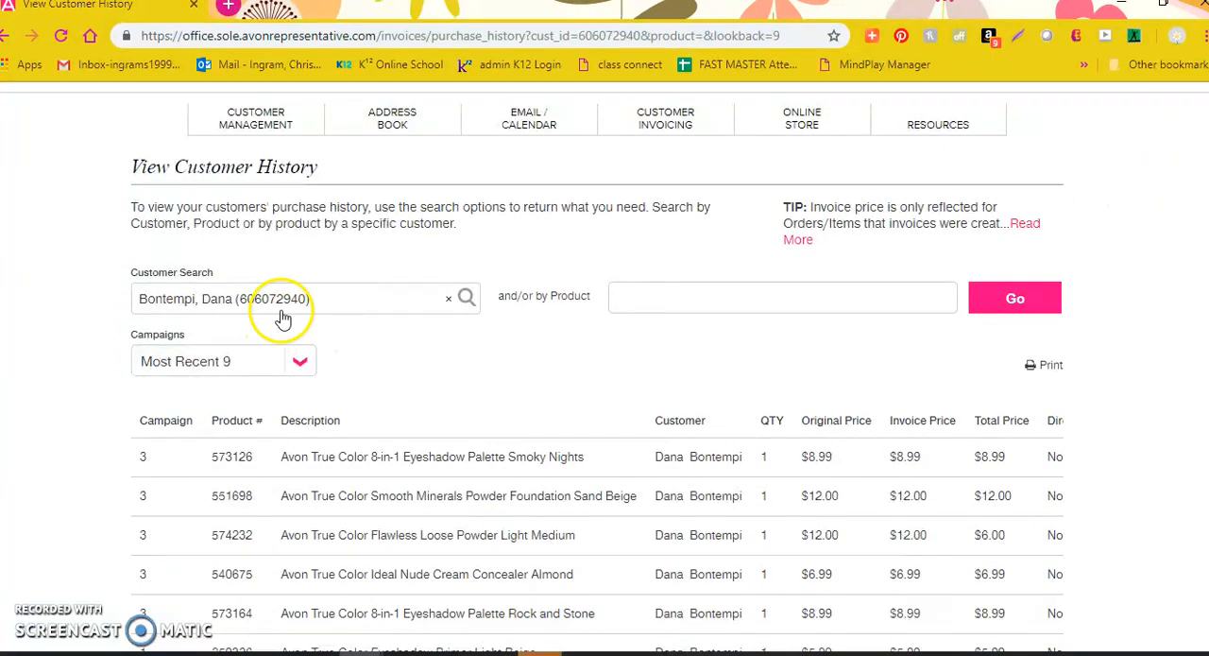
mouse_move(1093, 331)
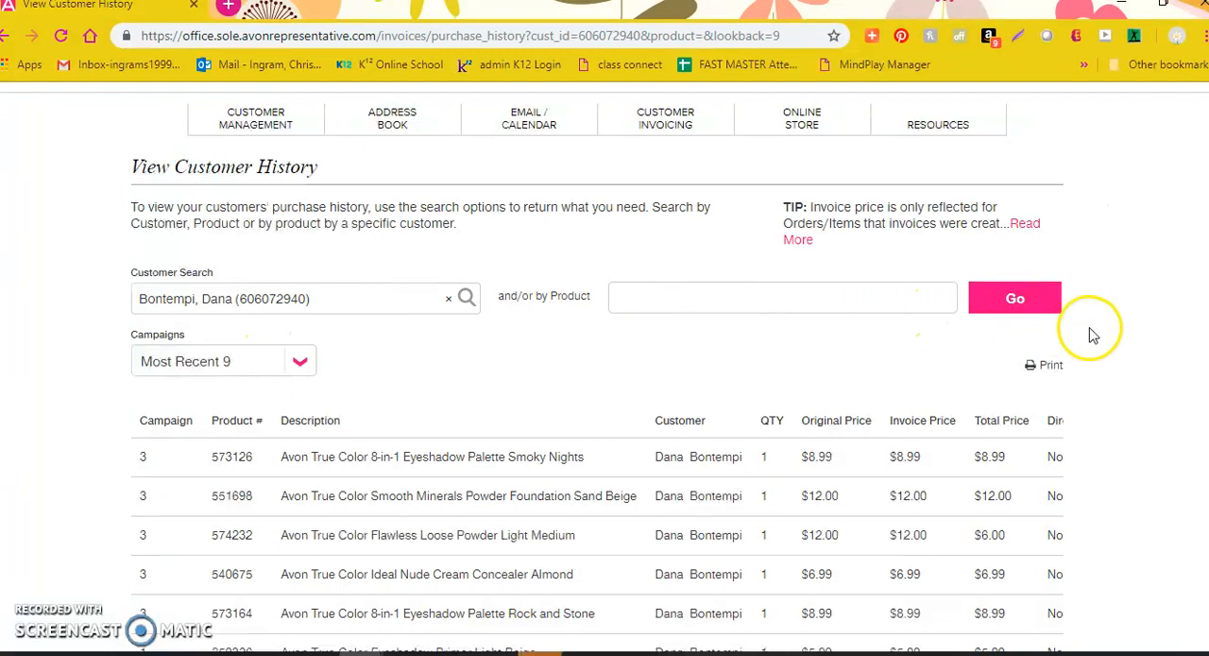
scroll("down", 3)
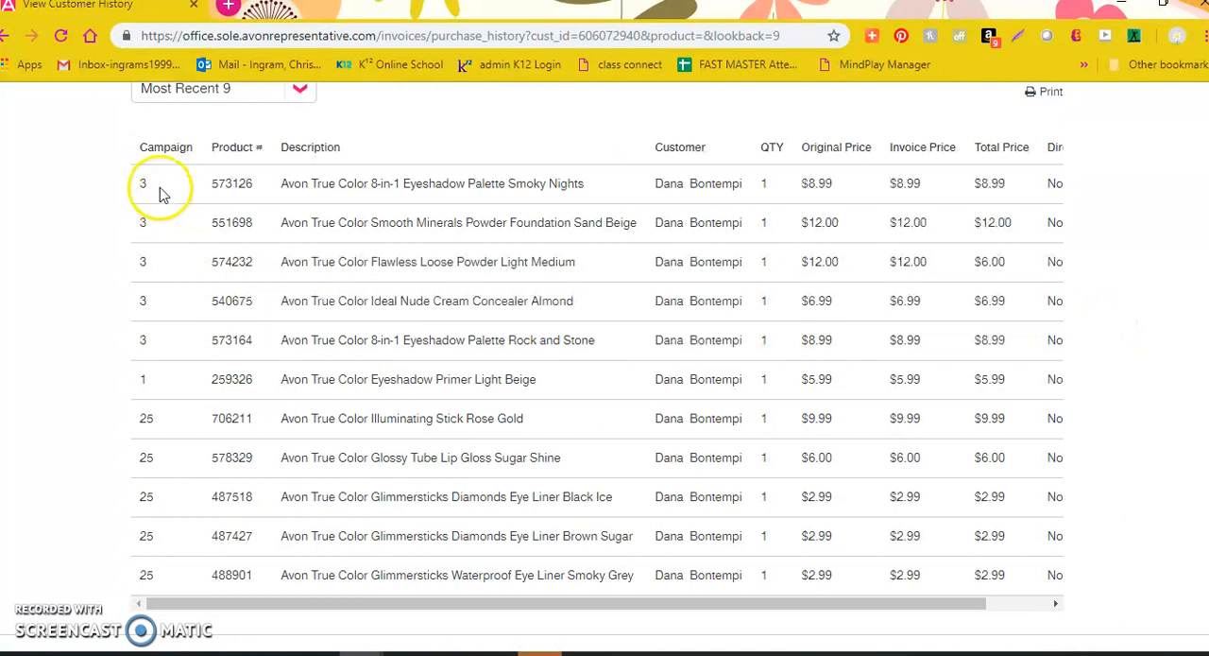
mouse_move(147, 199)
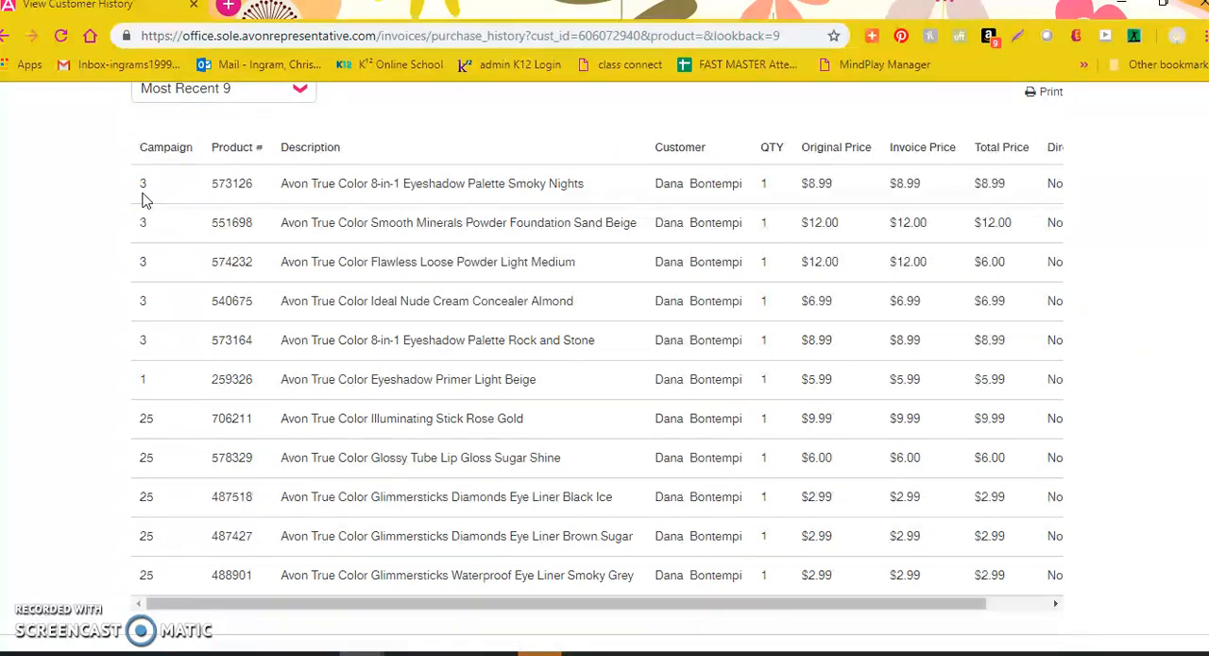
mouse_move(155, 387)
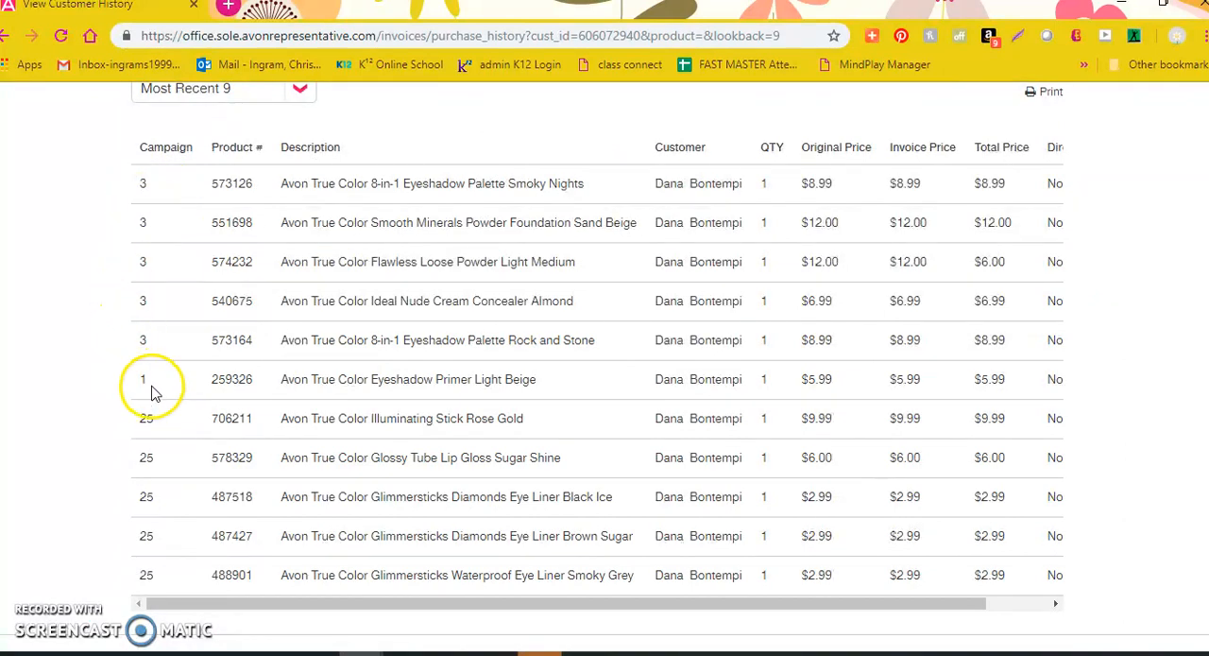
scroll("down", 3)
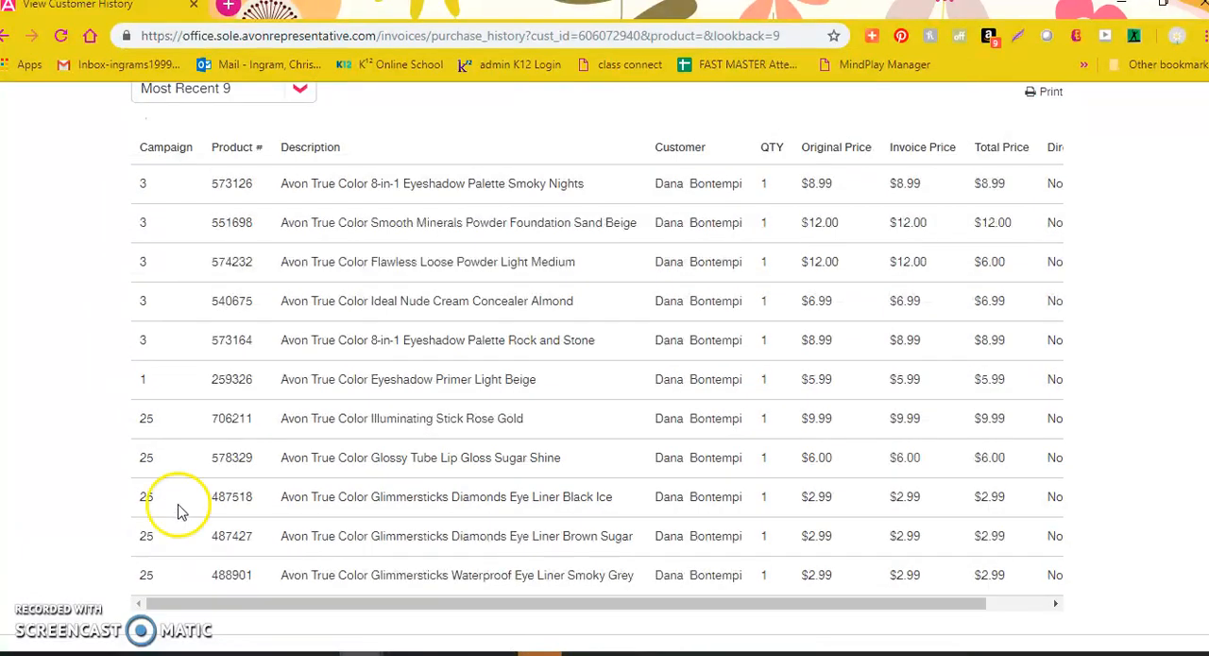
mouse_move(869, 582)
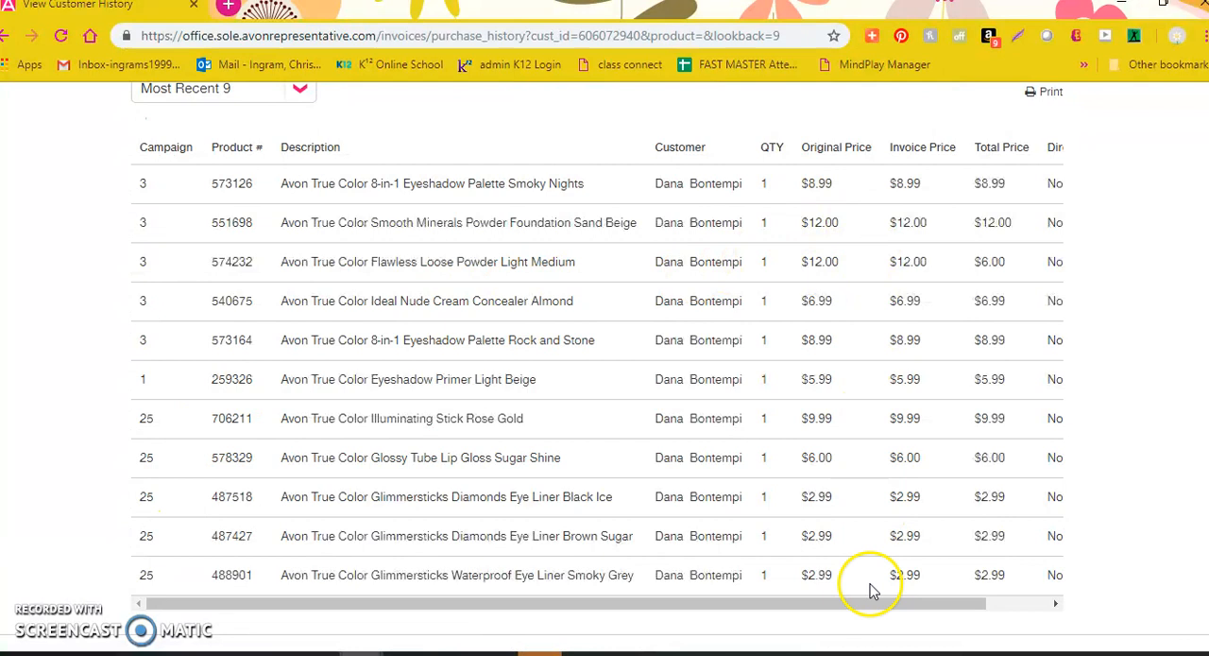
mouse_move(870, 590)
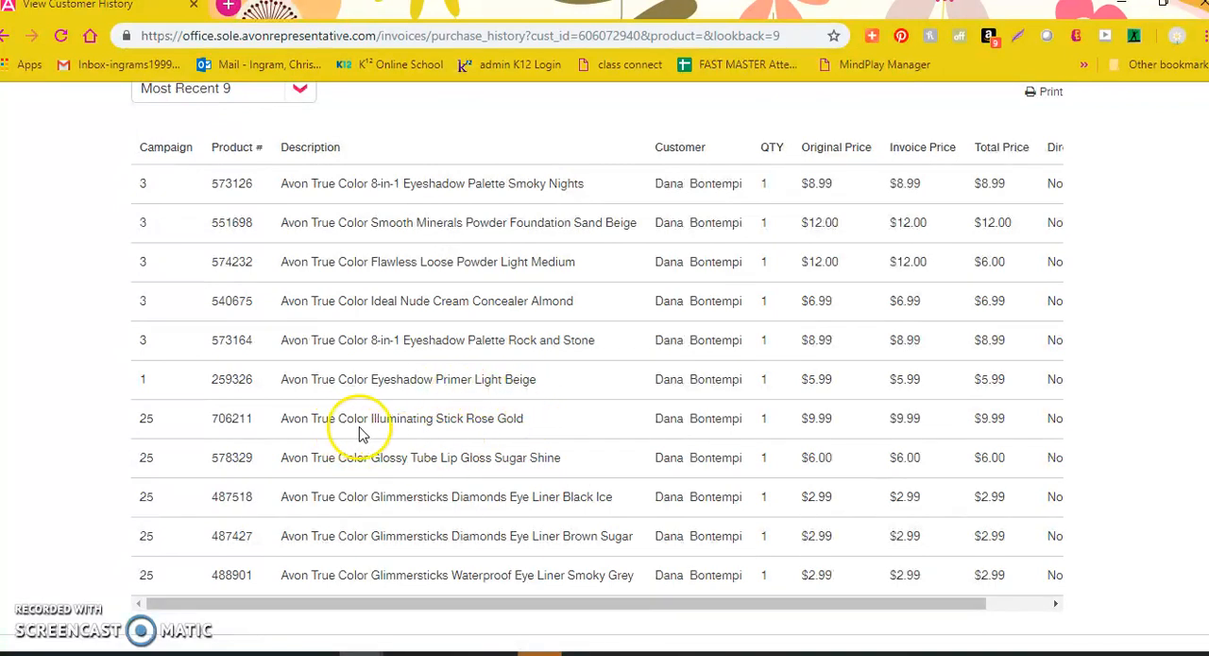
mouse_move(465, 422)
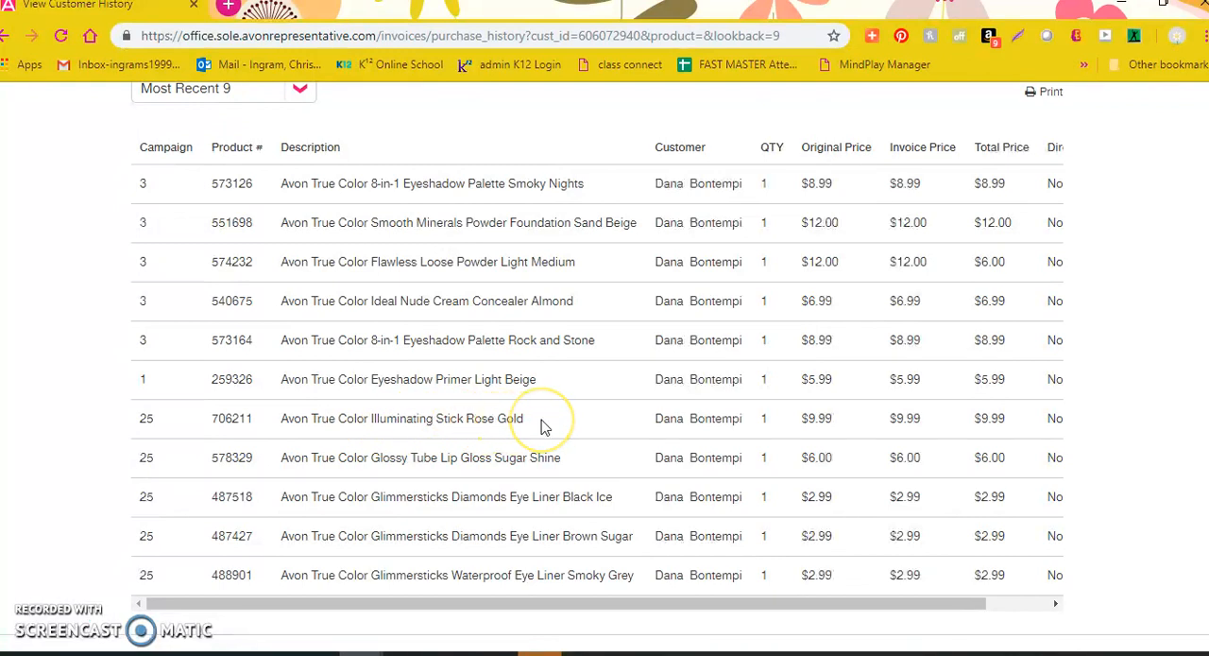
mouse_move(540, 465)
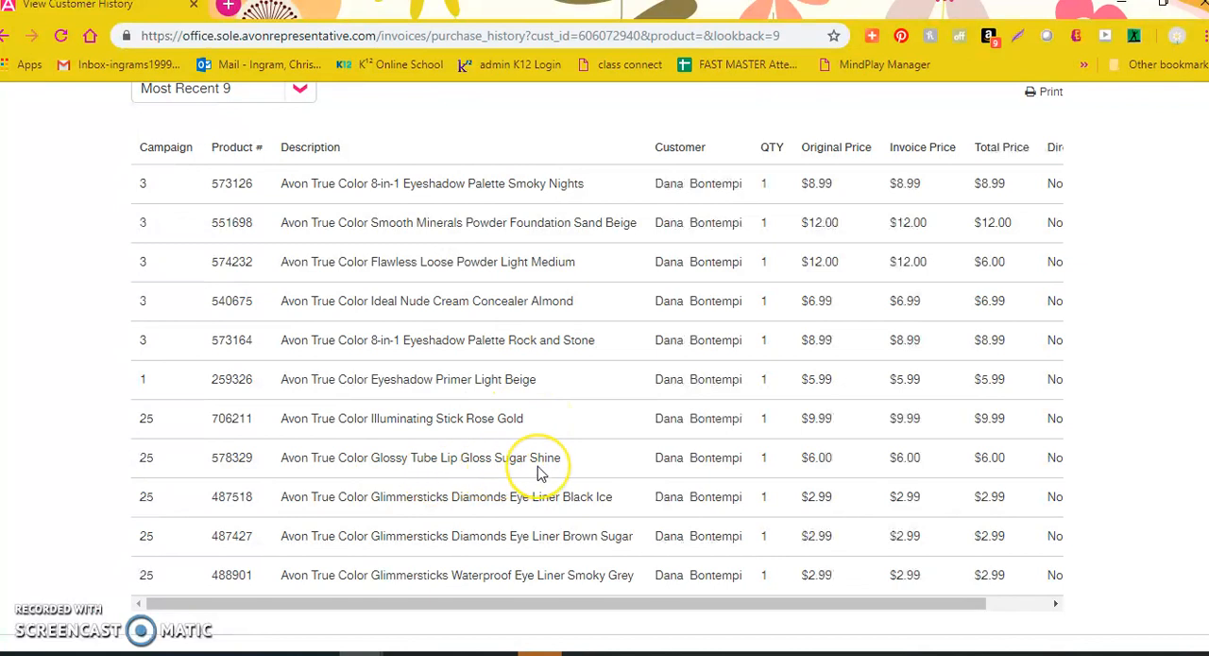
mouse_move(627, 501)
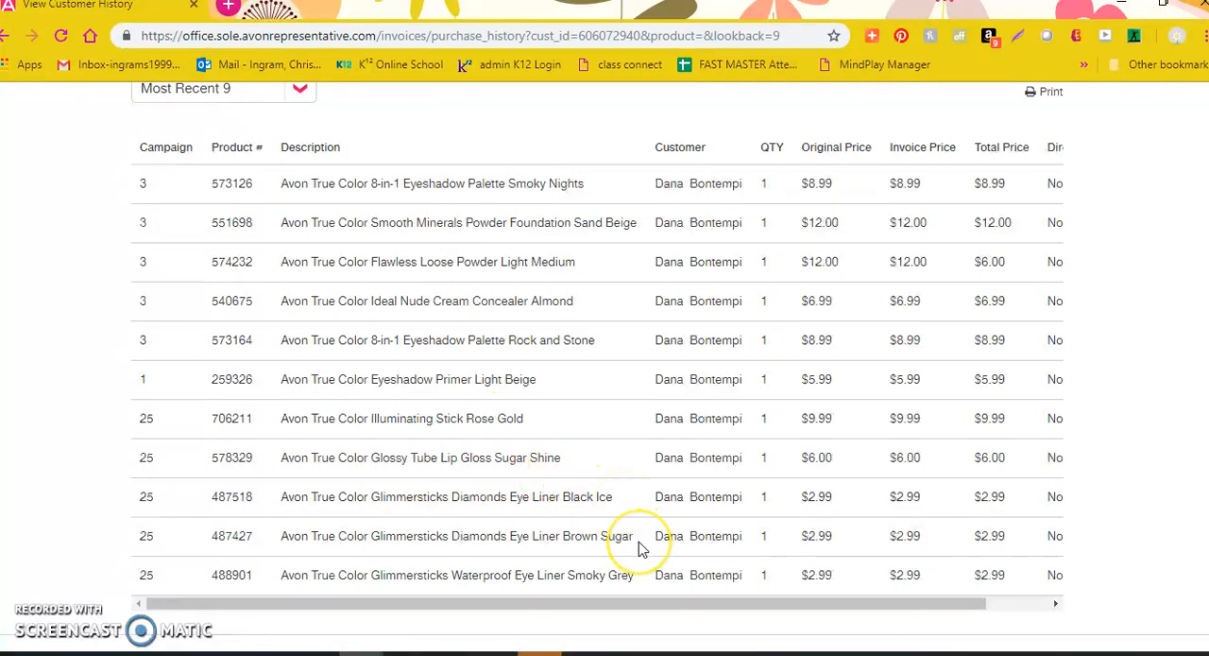
mouse_move(640, 584)
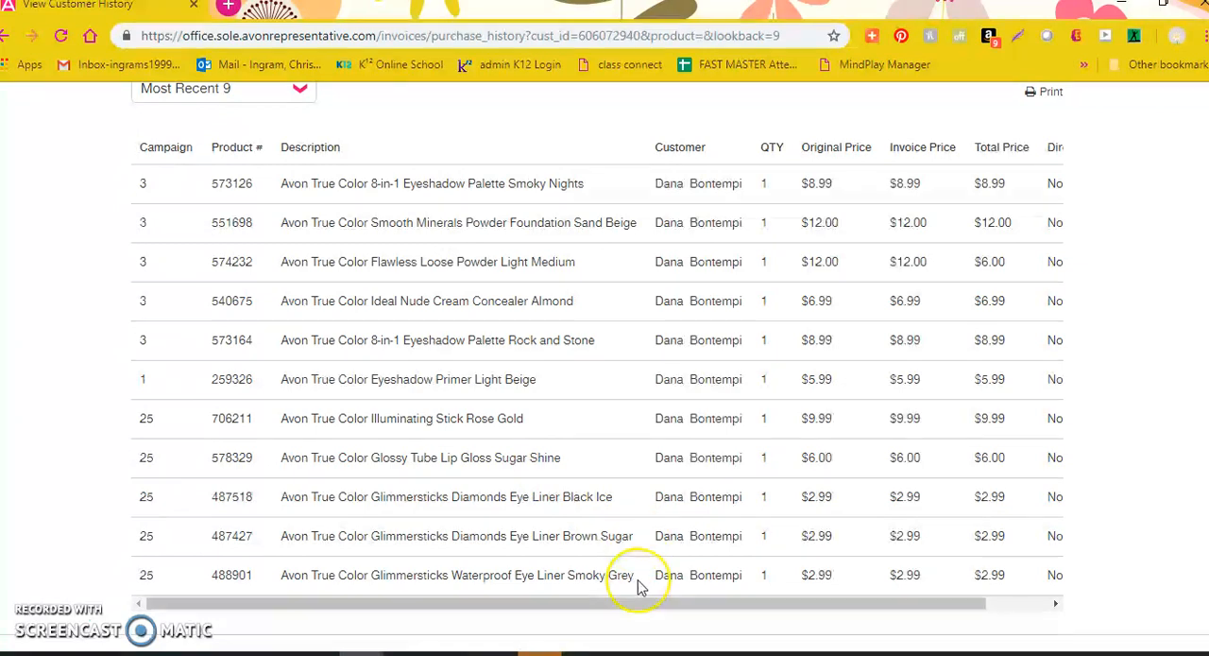
mouse_move(643, 563)
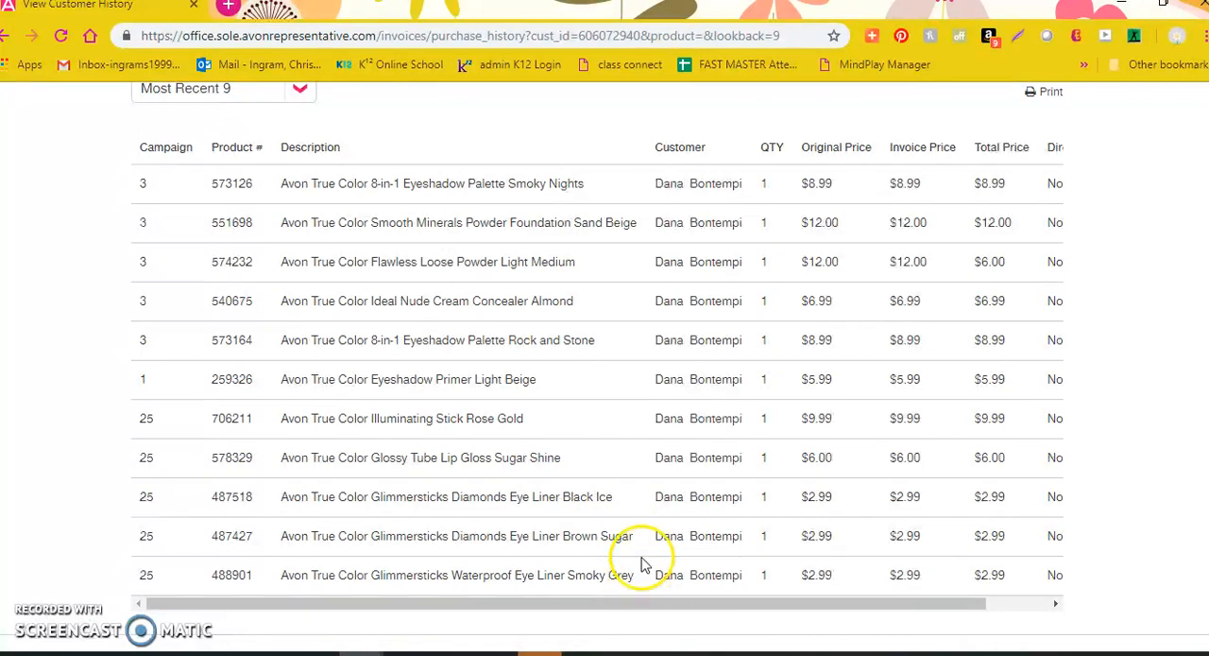
mouse_move(595, 274)
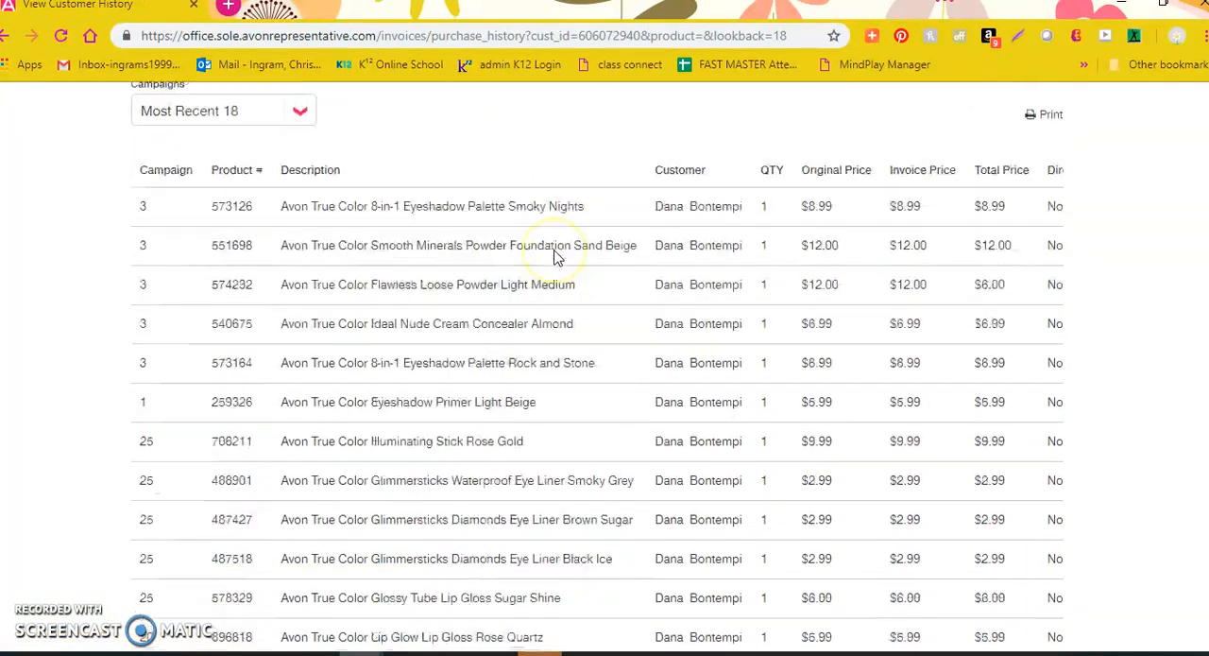
Step: Scroll the 18-campaign history table down toward the older bracelet purchase results
scroll("down", 3)
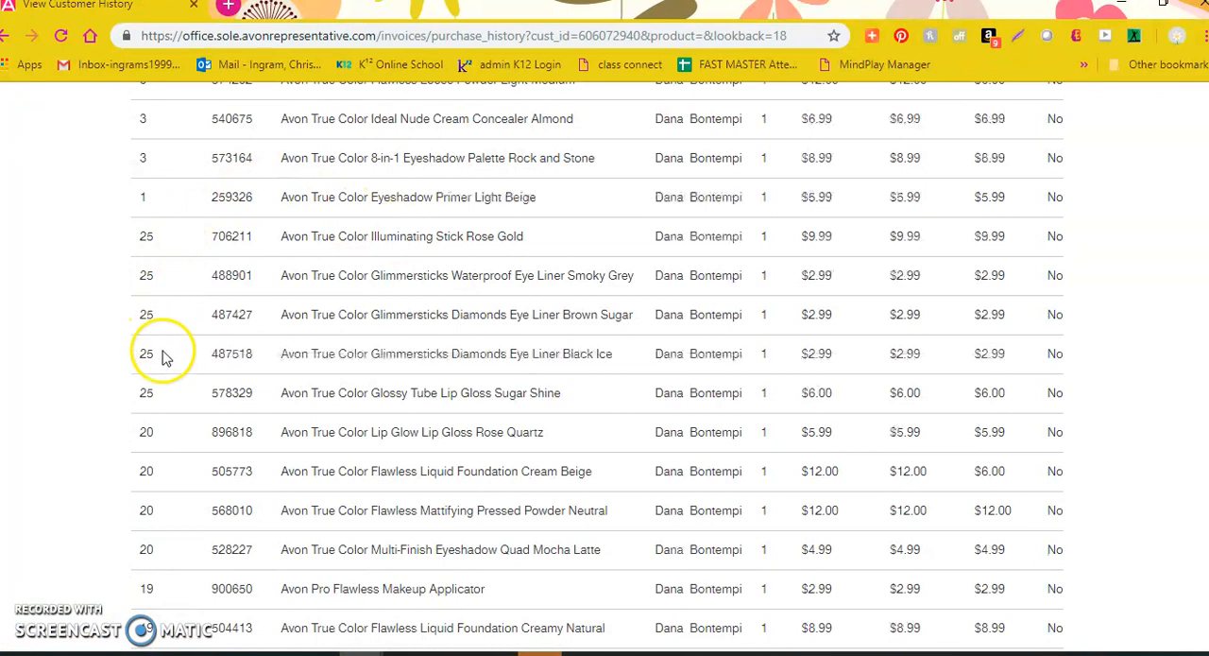
mouse_move(192, 470)
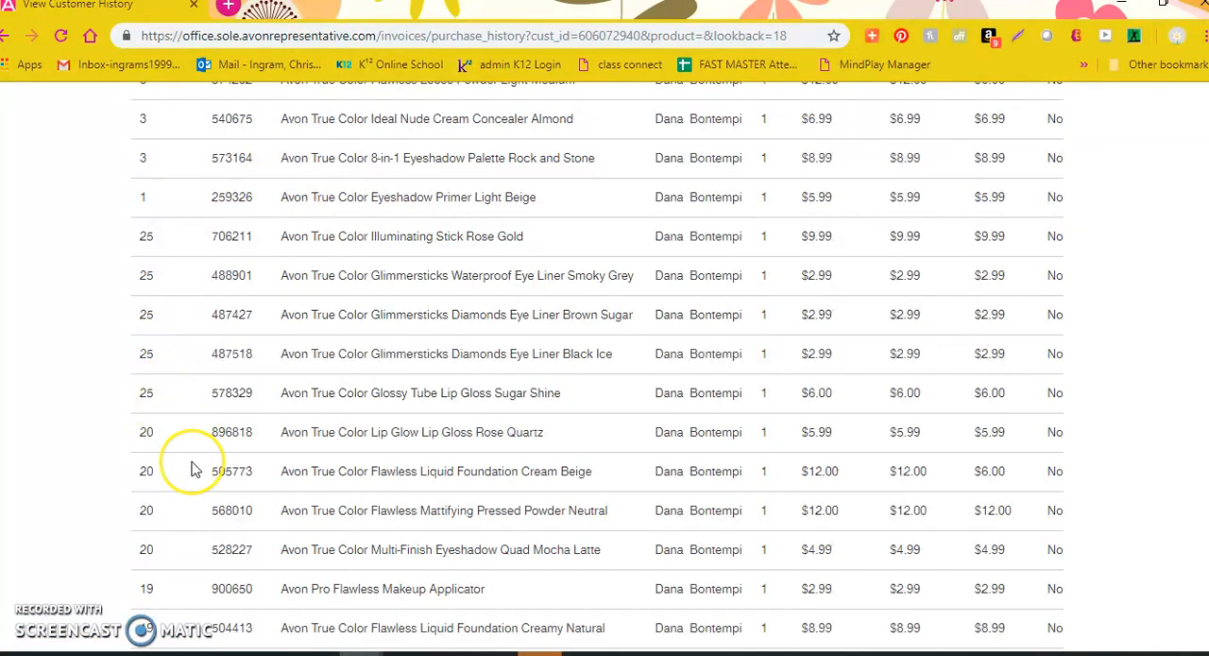
scroll("down", 3)
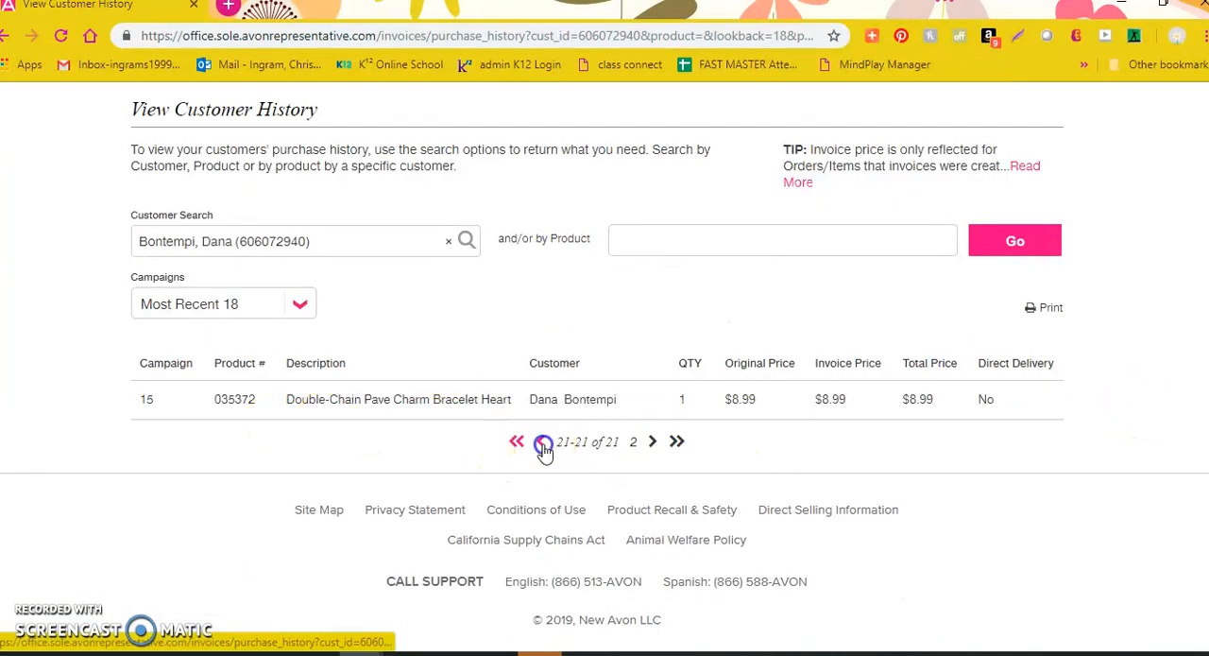
Step: Go back to page 1 of the history showing the True Color makeup purchases
left_click(544, 442)
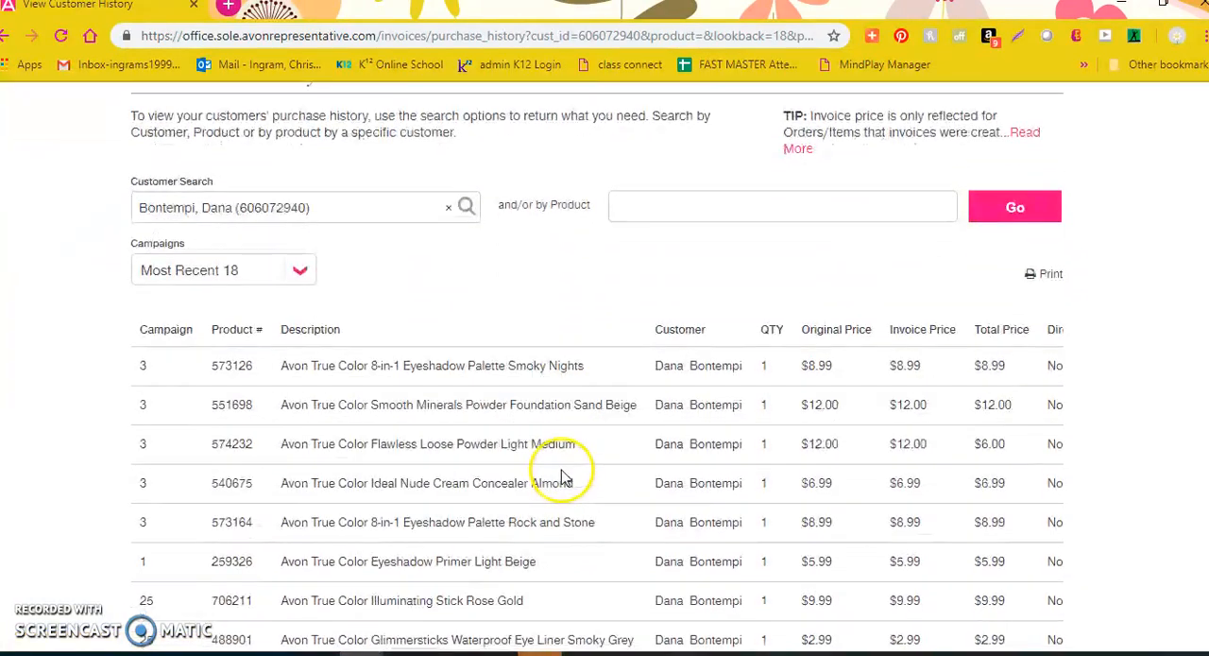
scroll("down", 3)
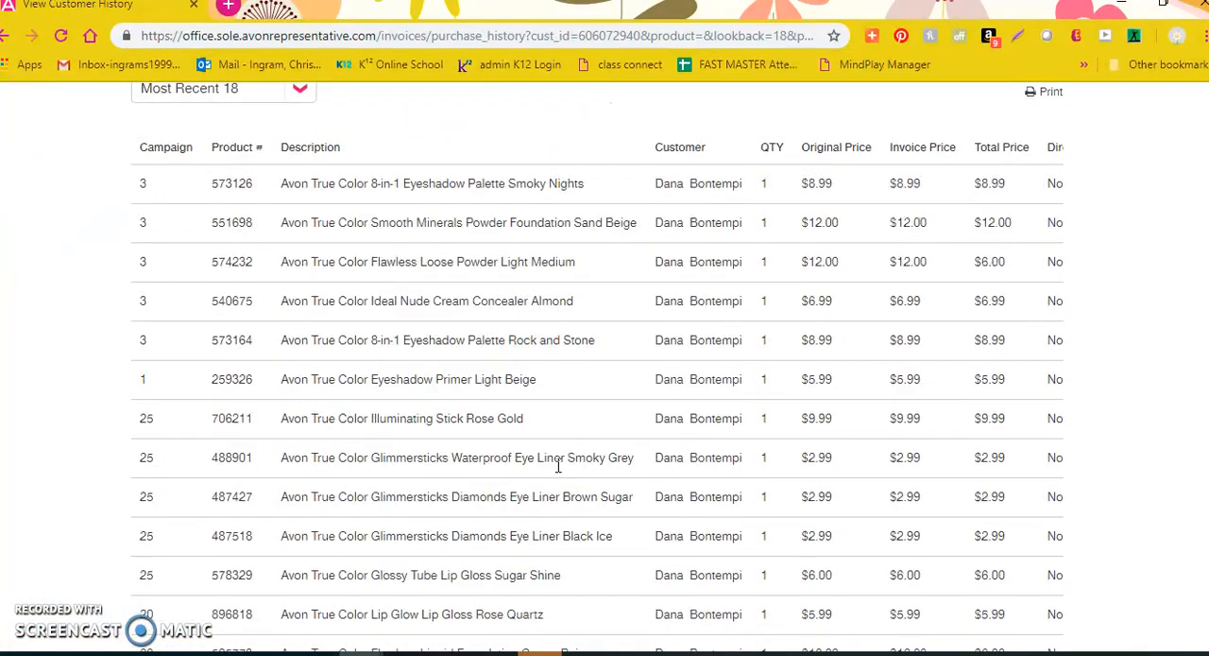
mouse_move(588, 420)
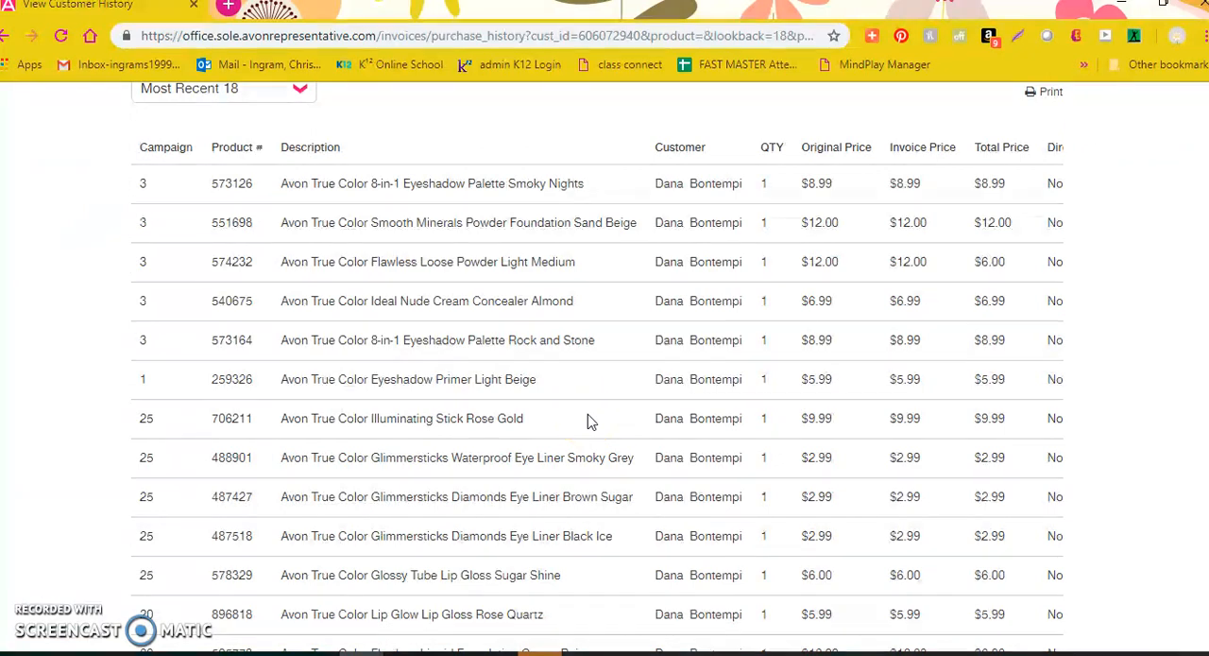
scroll("down", 3)
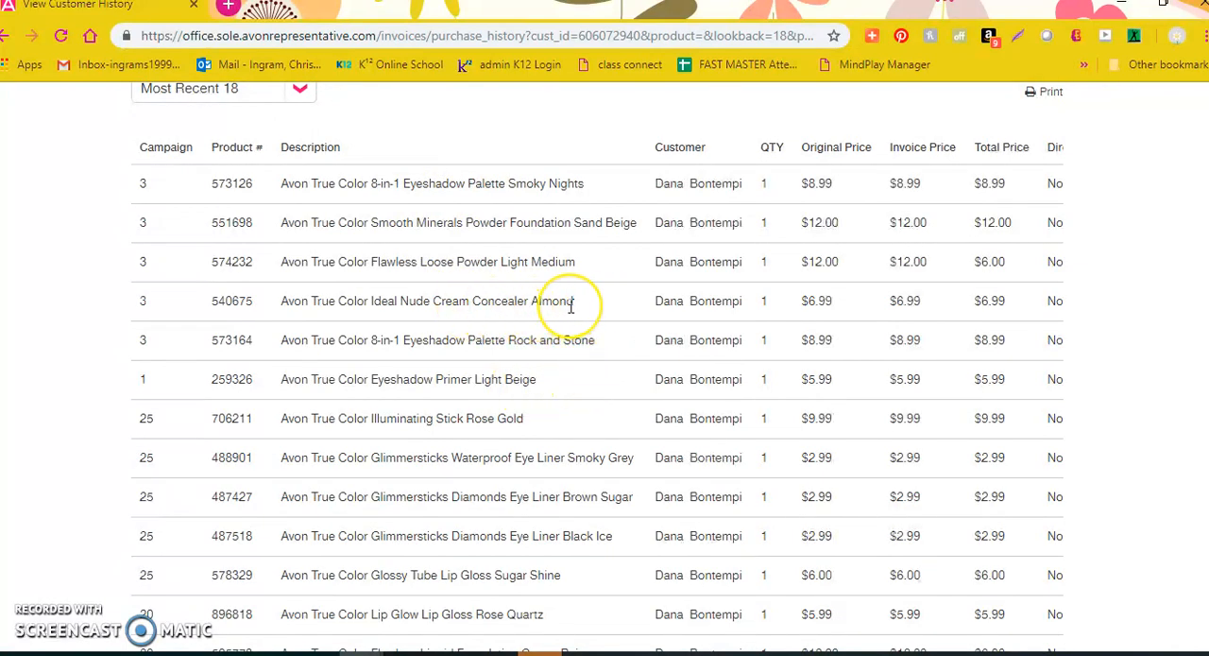
mouse_move(590, 306)
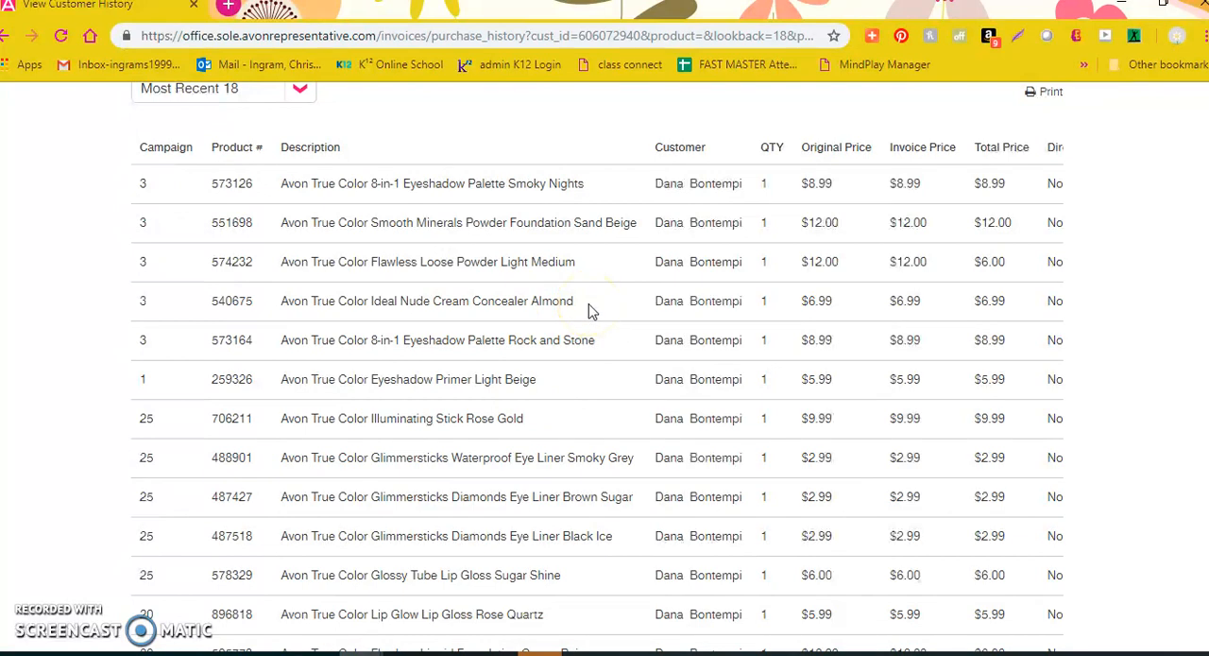
mouse_move(584, 391)
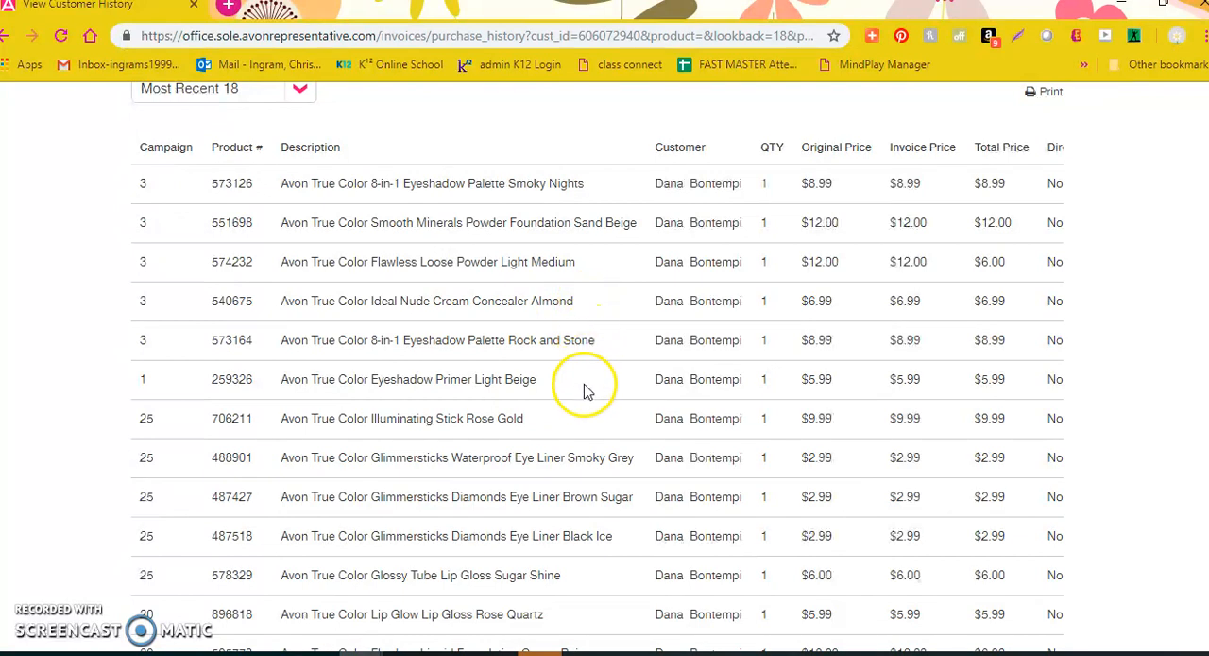
mouse_move(588, 385)
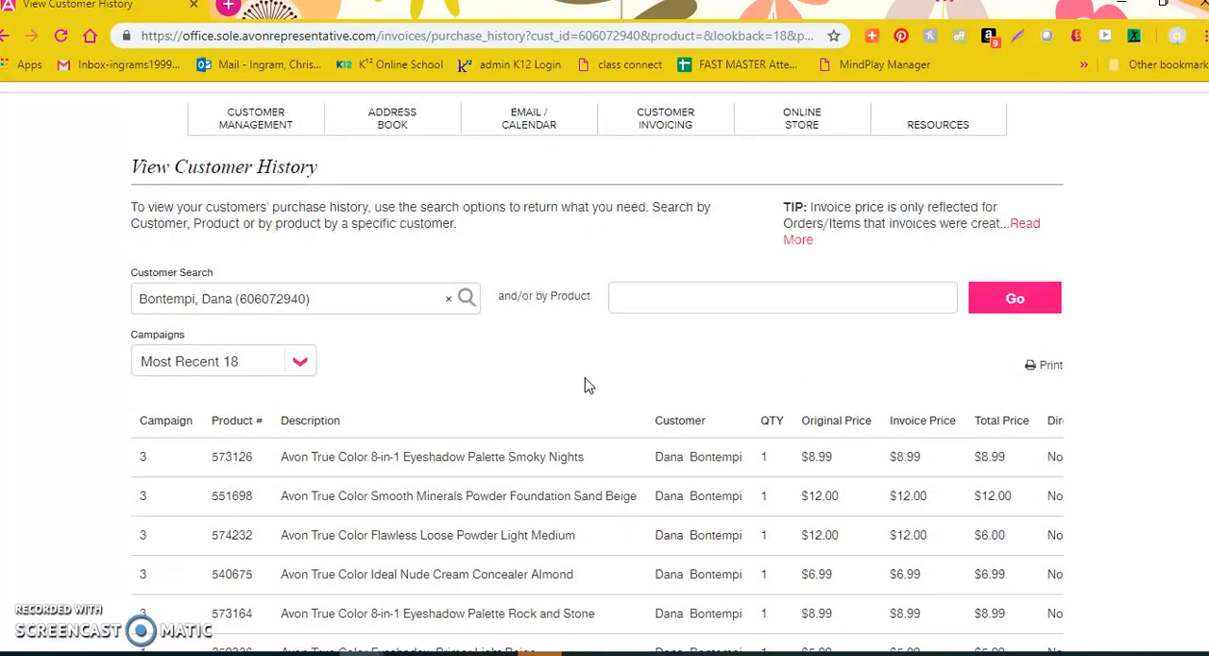
mouse_move(90, 380)
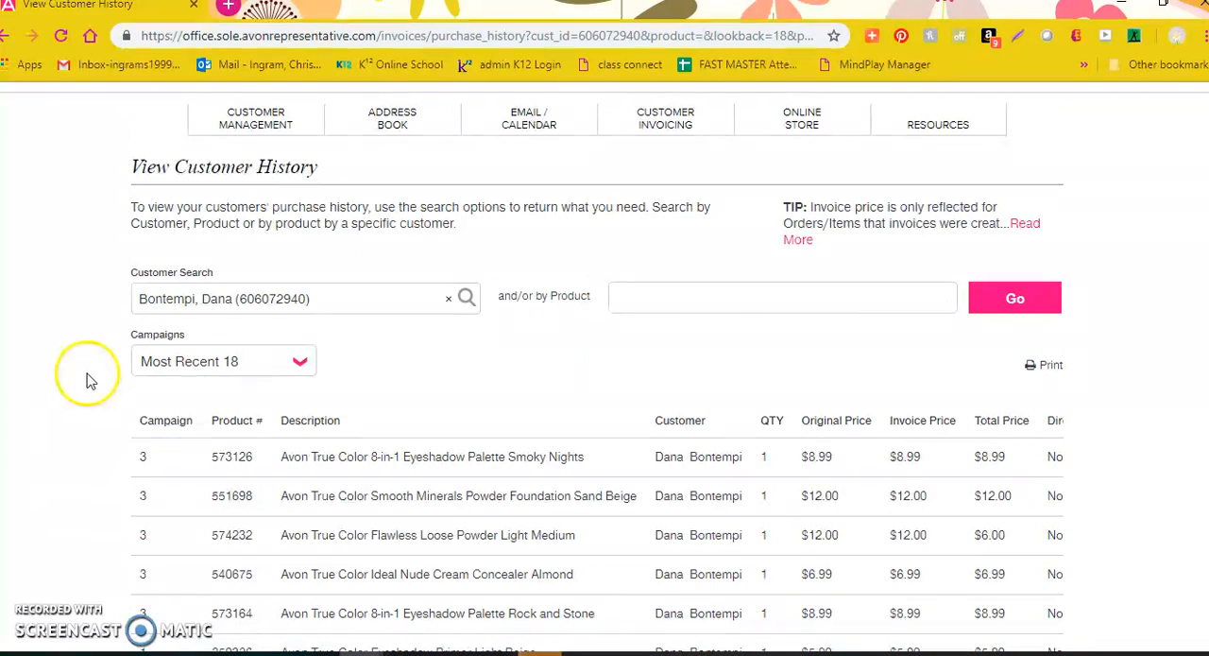
mouse_move(41, 620)
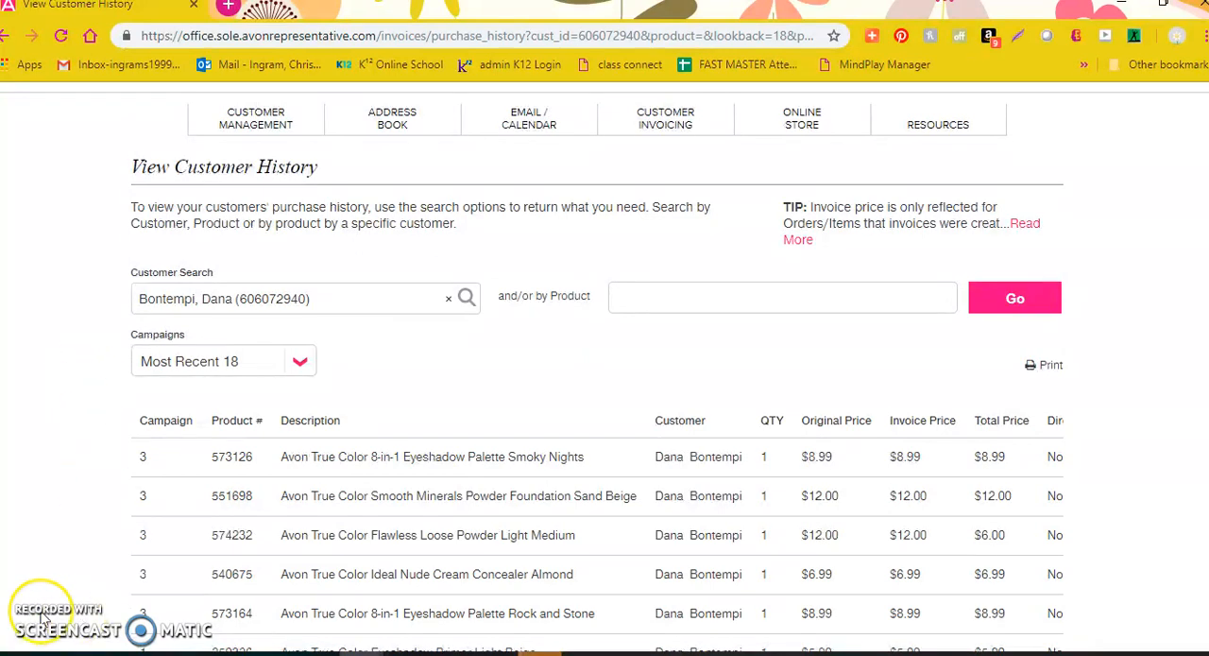